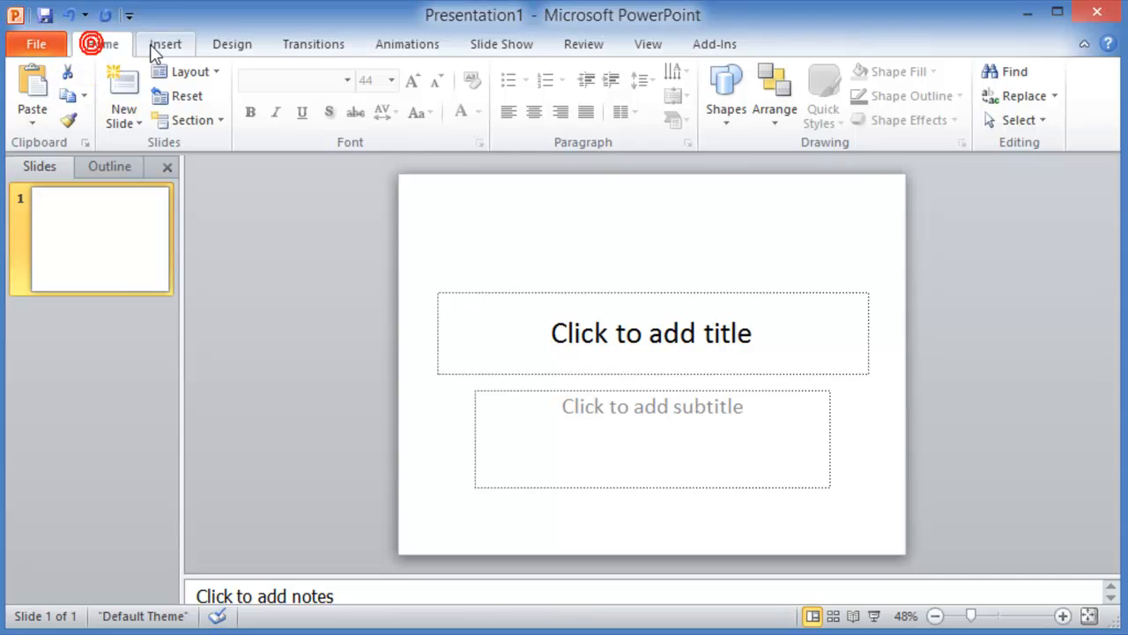
# Tour the ribbon: Transitions, Home, File backstage, Insert and Design, ending back on Home.
pyautogui.click(232, 42)
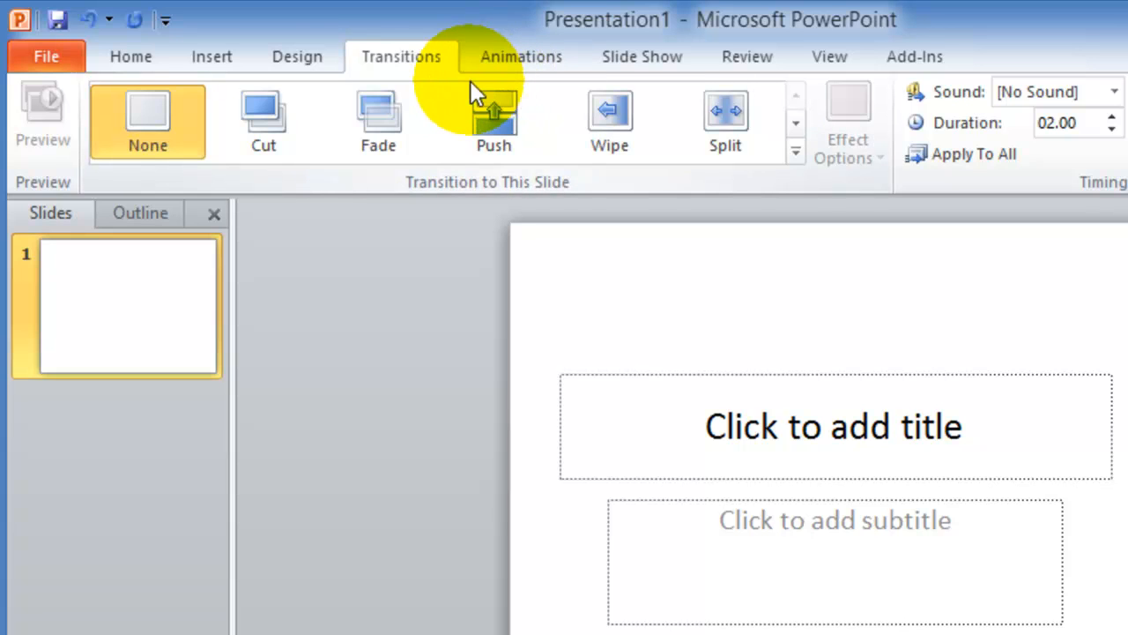
pyautogui.moveTo(317, 43)
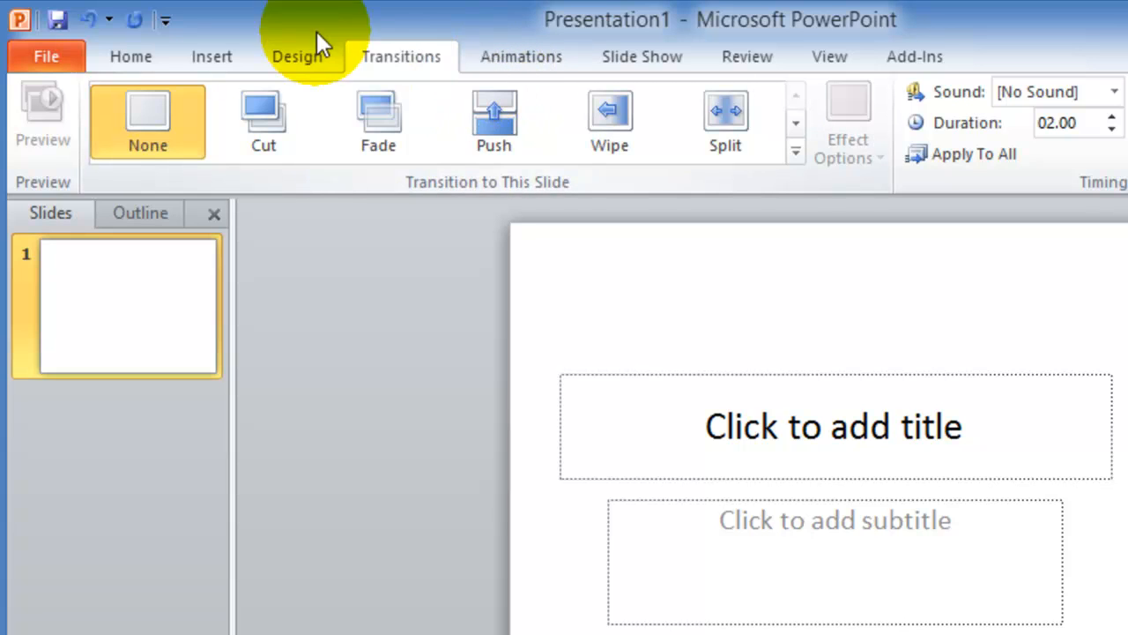
pyautogui.click(130, 54)
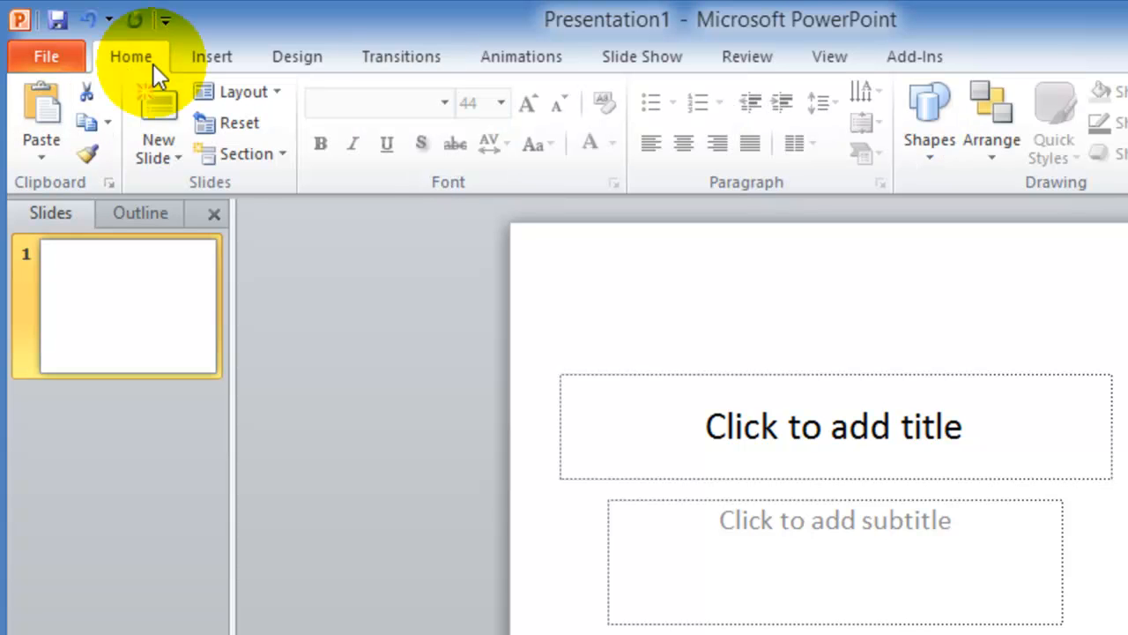
pyautogui.moveTo(127, 85)
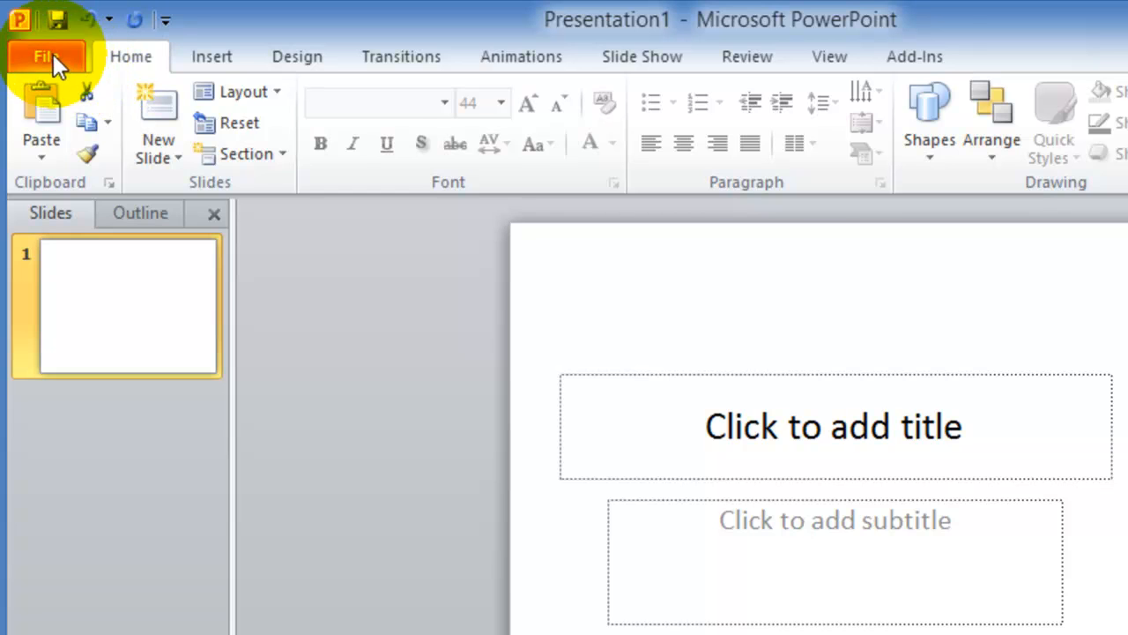
pyautogui.click(45, 57)
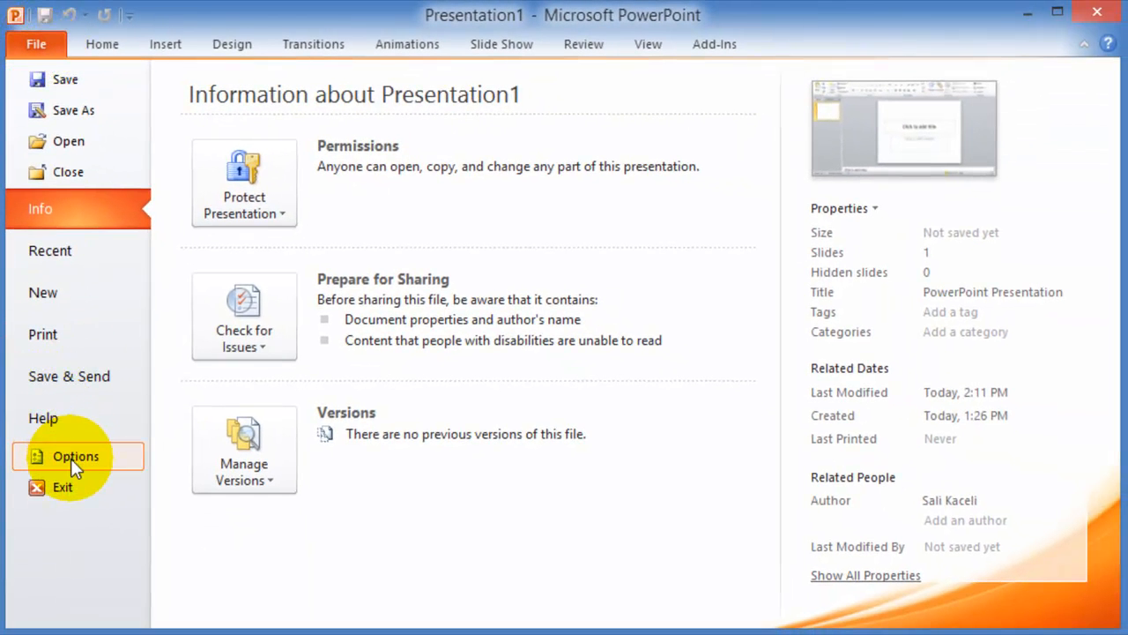
pyautogui.moveTo(63, 486)
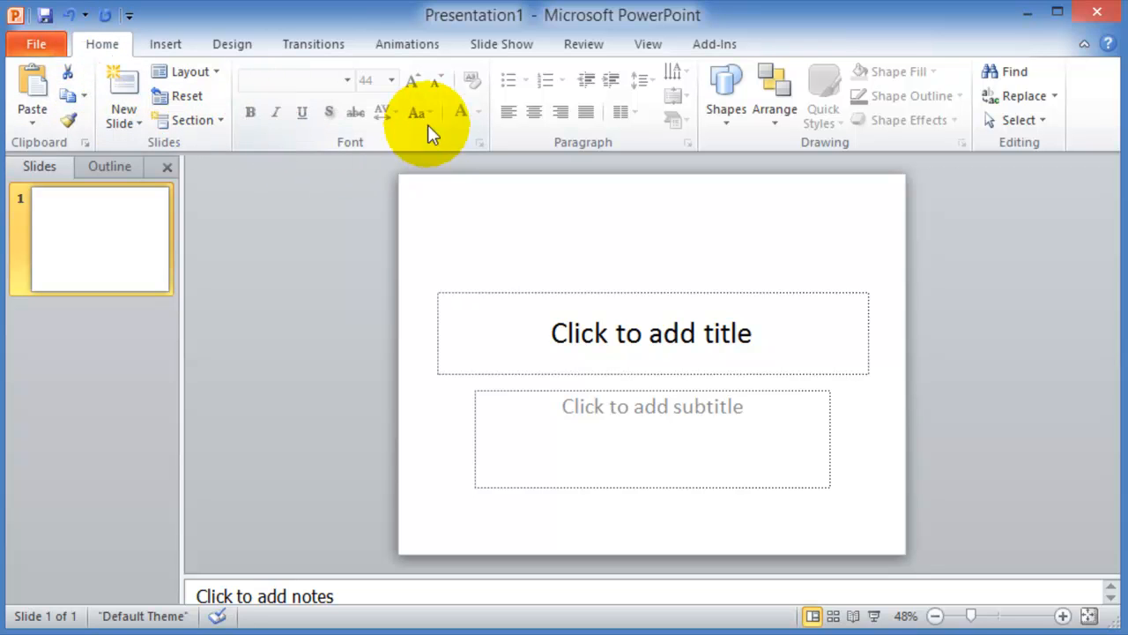
pyautogui.moveTo(437, 133)
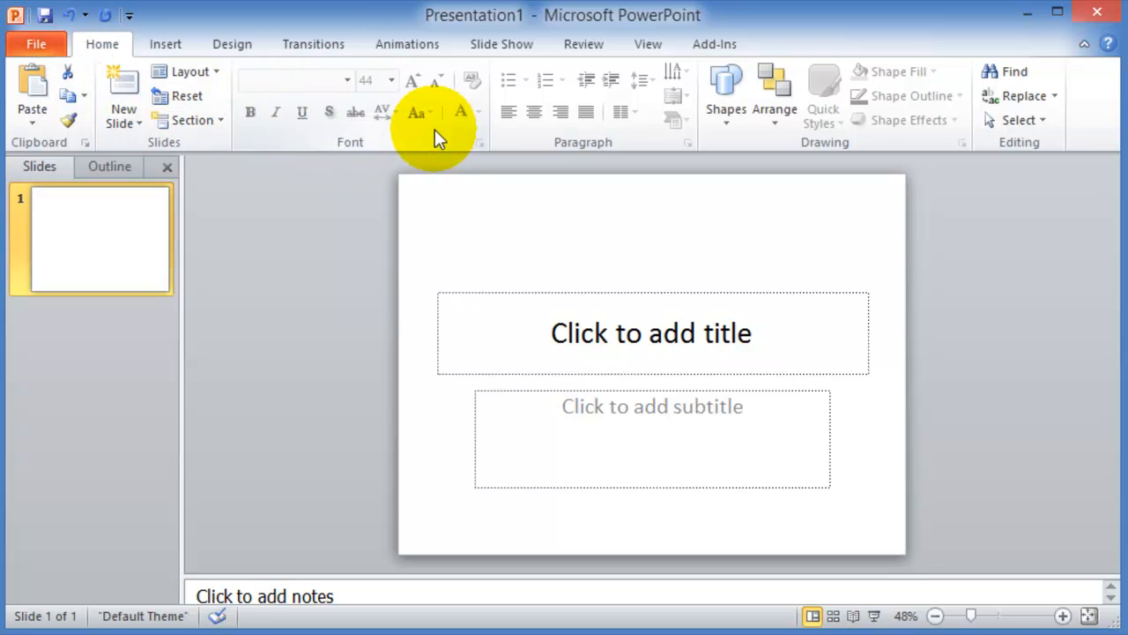
pyautogui.moveTo(165, 44)
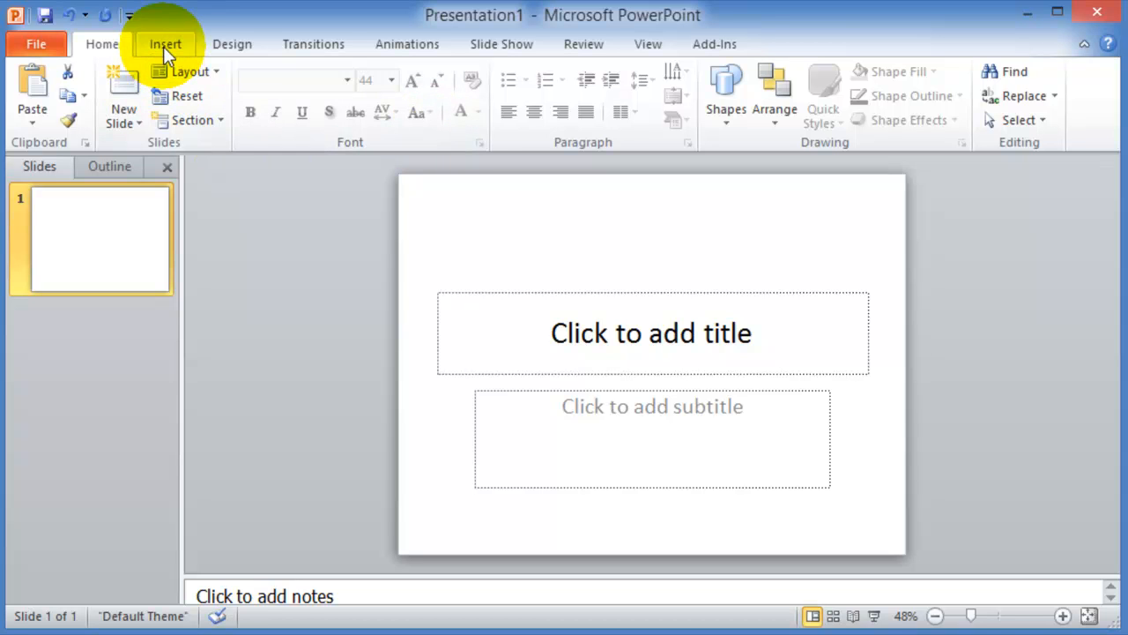
pyautogui.moveTo(102, 44)
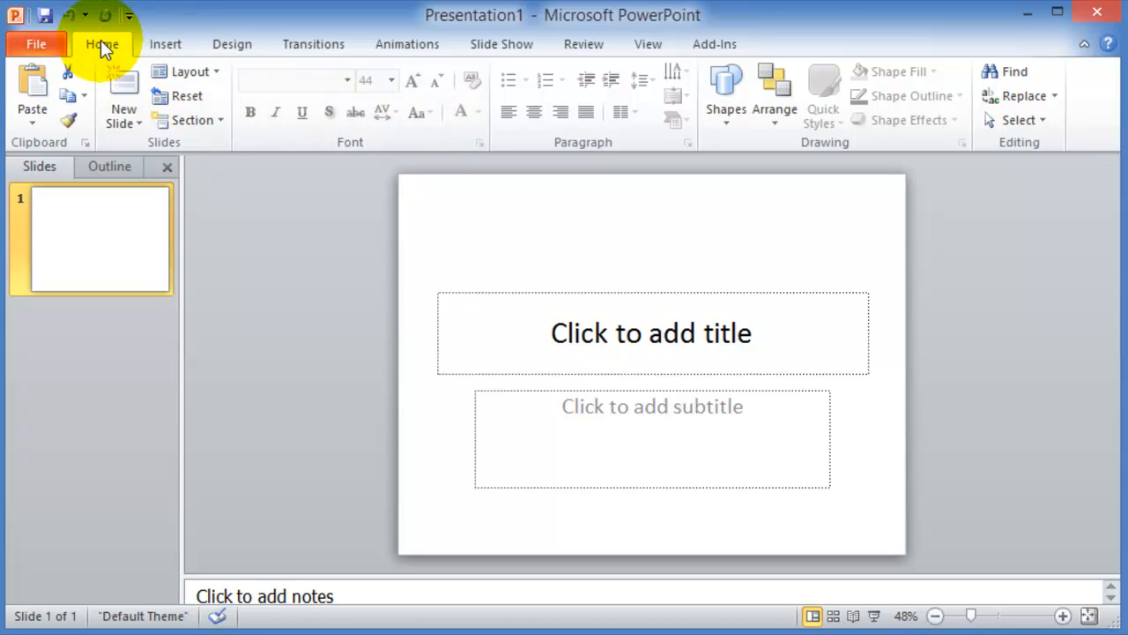
pyautogui.moveTo(402, 127)
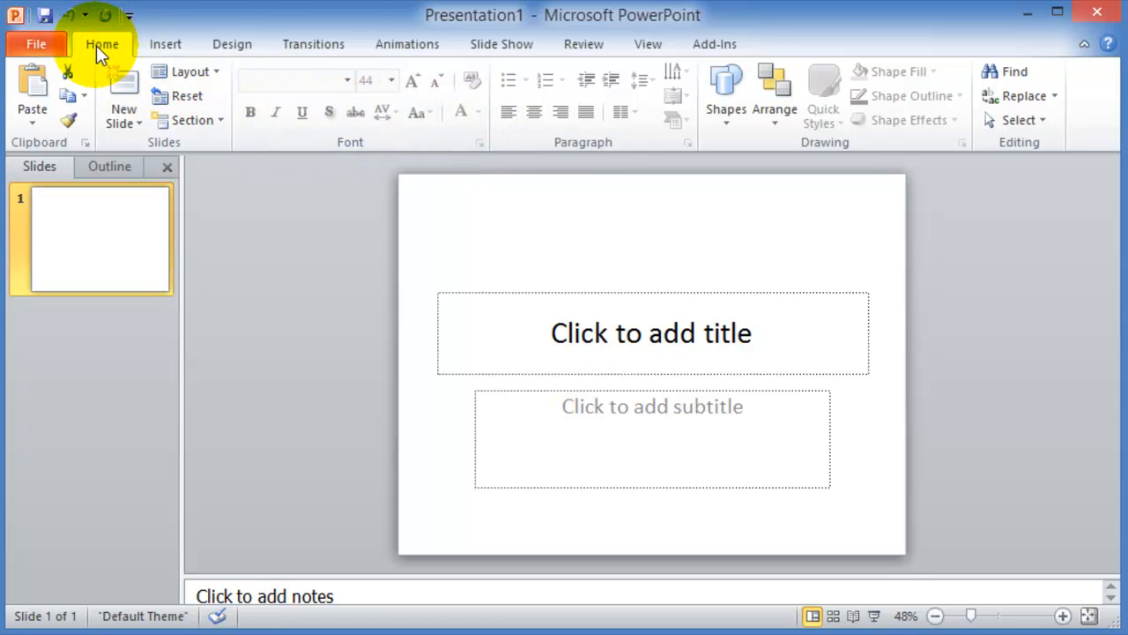
pyautogui.moveTo(166, 42)
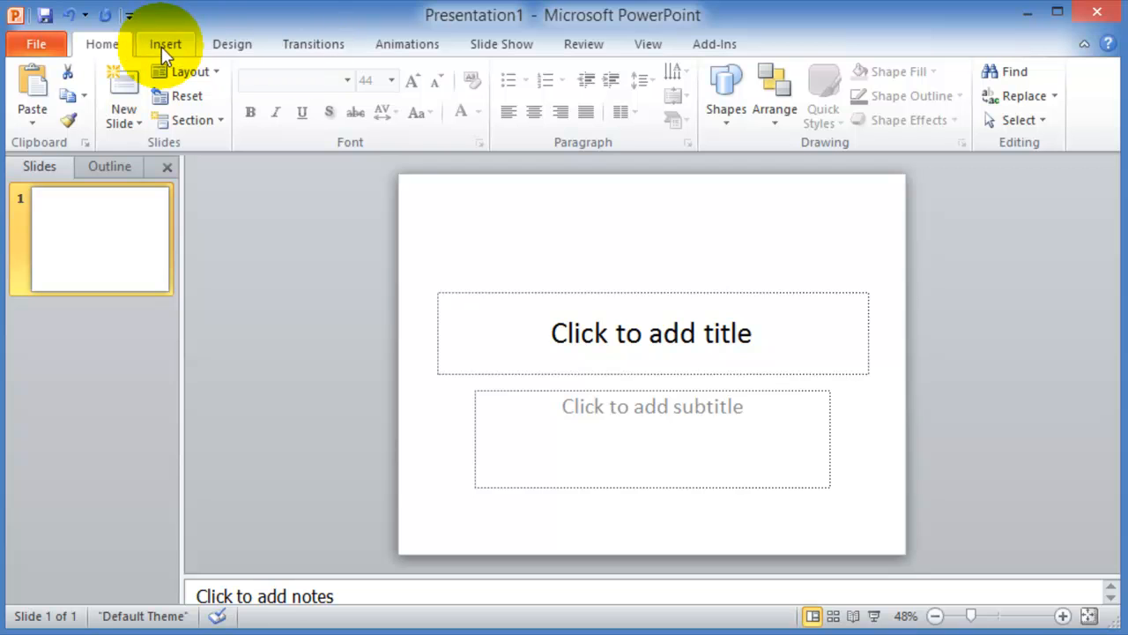
pyautogui.click(166, 42)
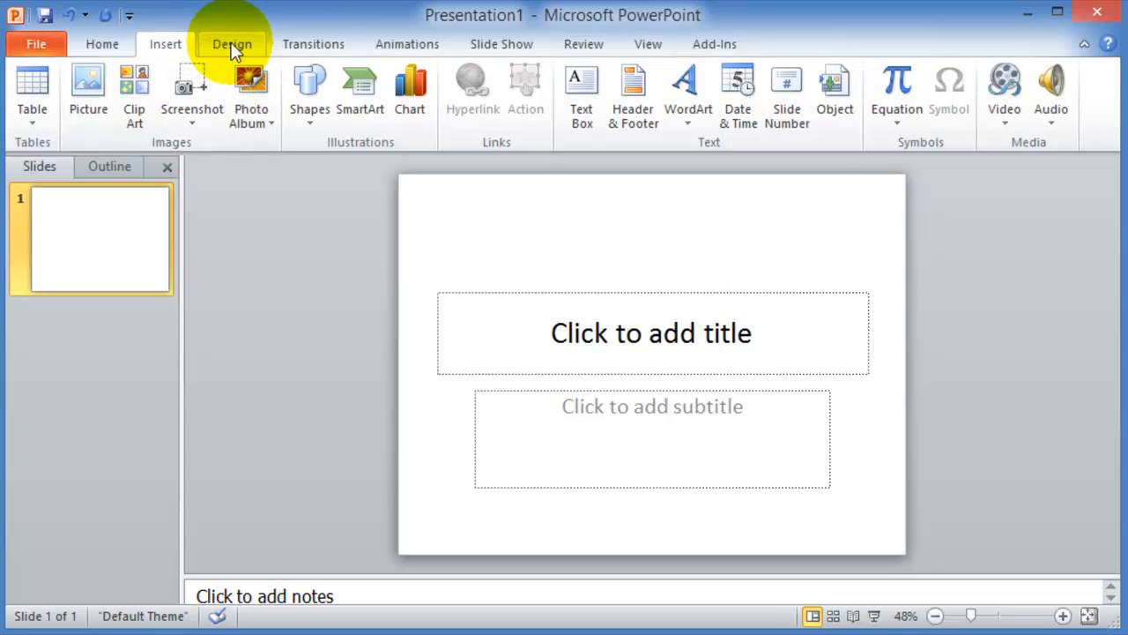
pyautogui.click(233, 42)
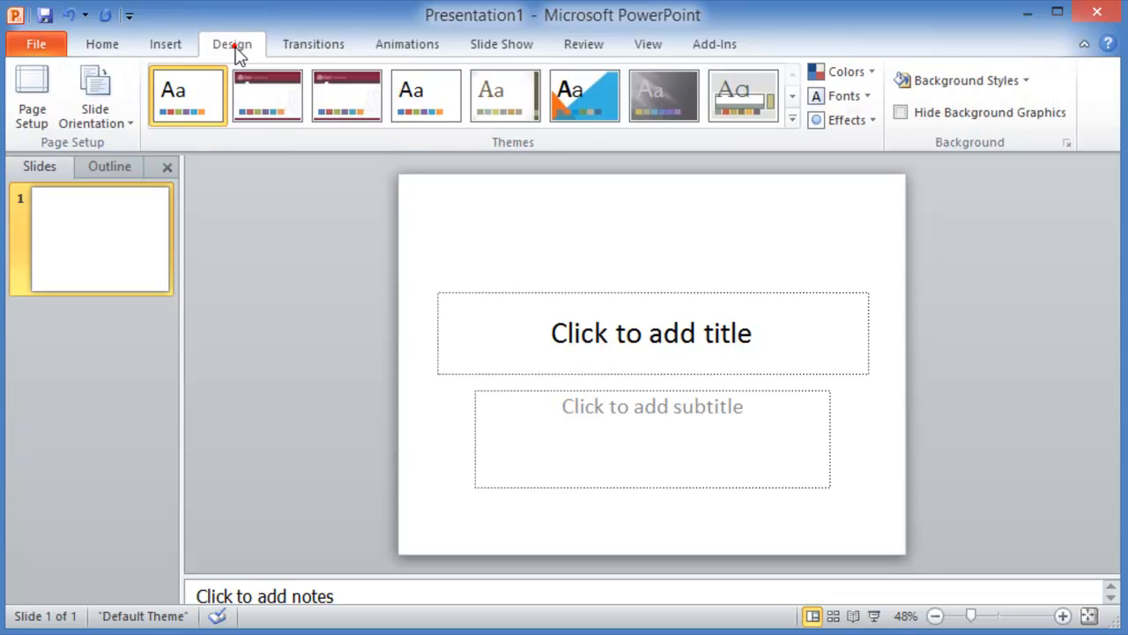
pyautogui.click(102, 44)
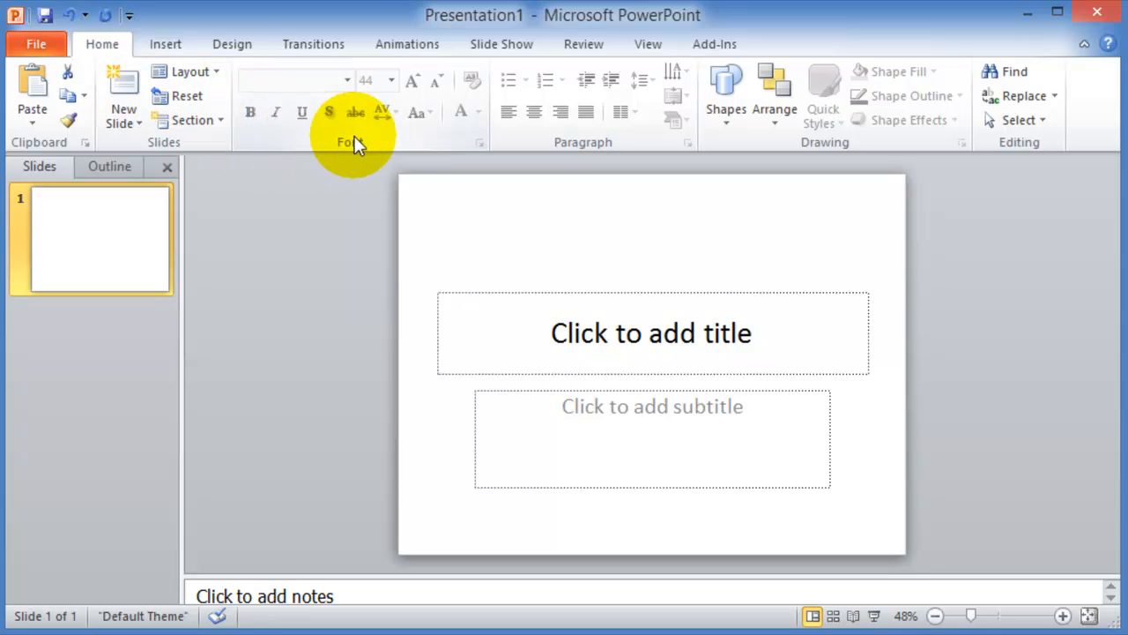
pyautogui.moveTo(590, 150)
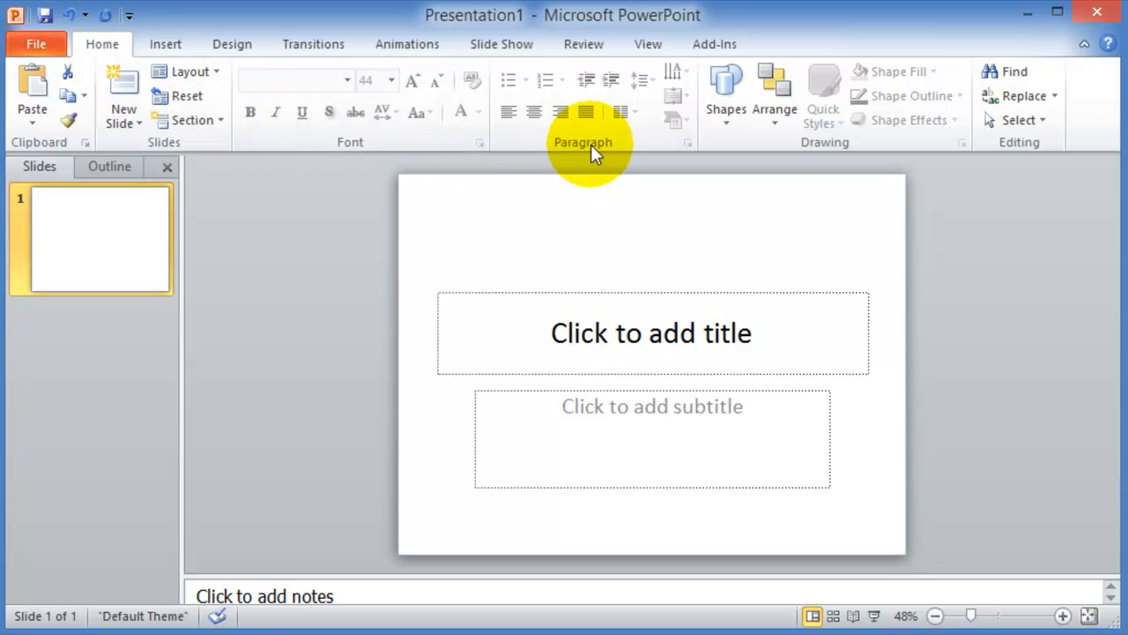
# Select the slide title and look over the detailed Paragraph settings dialog.
pyautogui.click(652, 331)
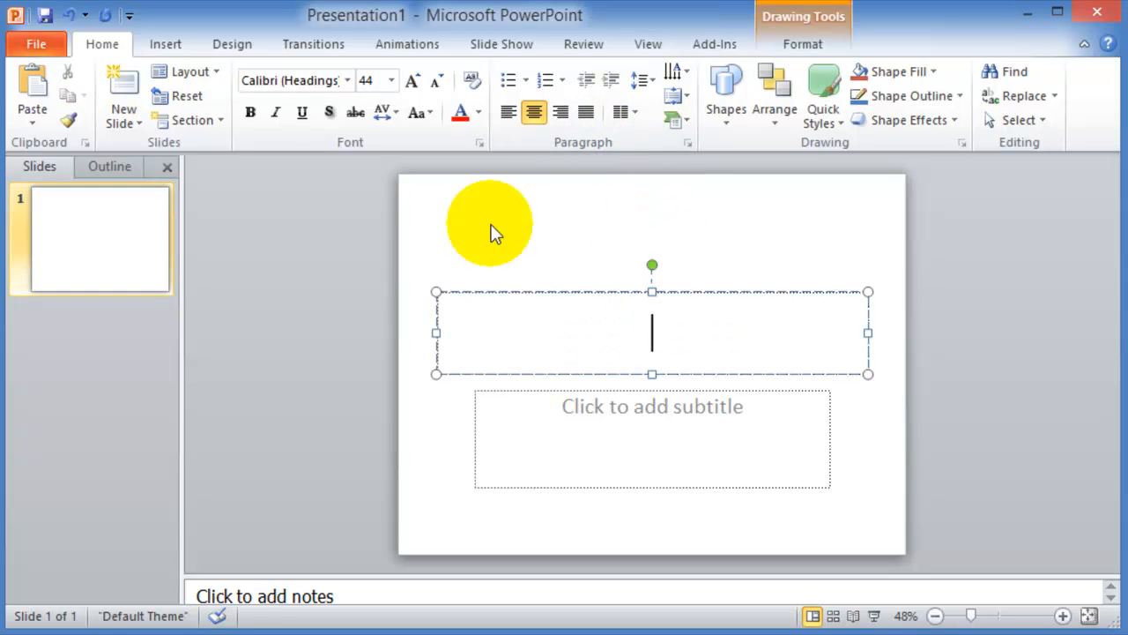
pyautogui.moveTo(479, 145)
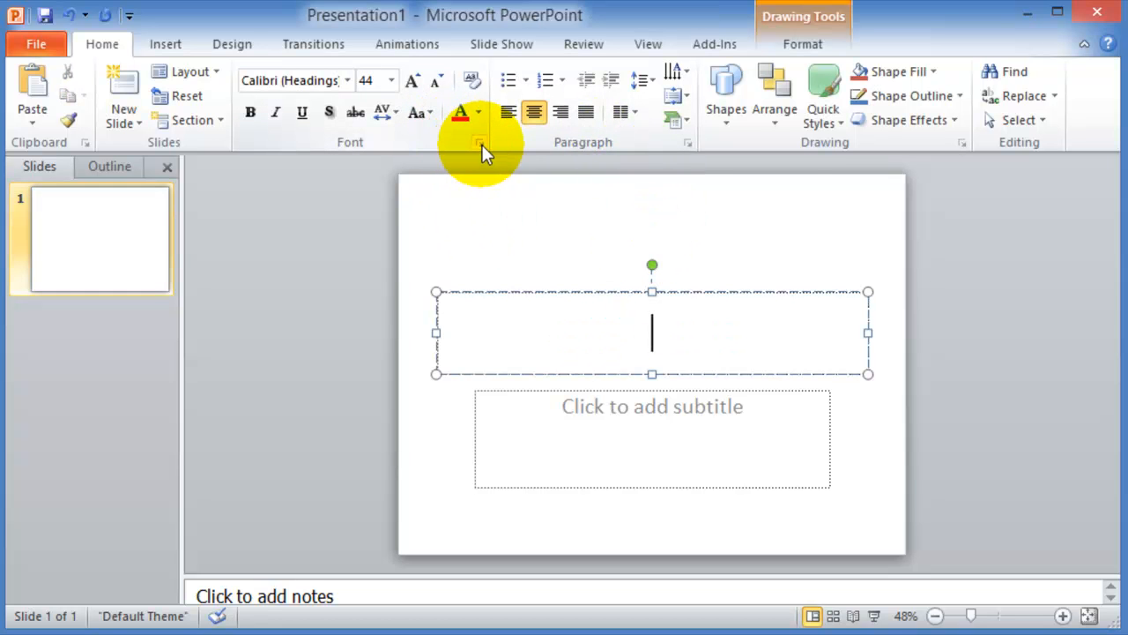
pyautogui.moveTo(479, 142)
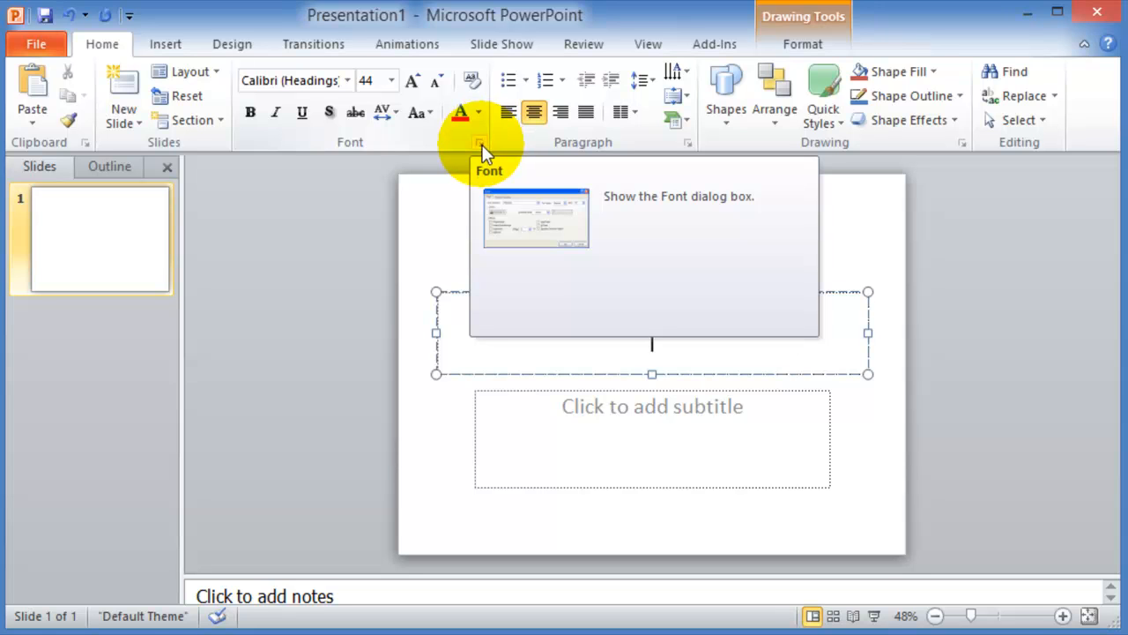
pyautogui.moveTo(581, 148)
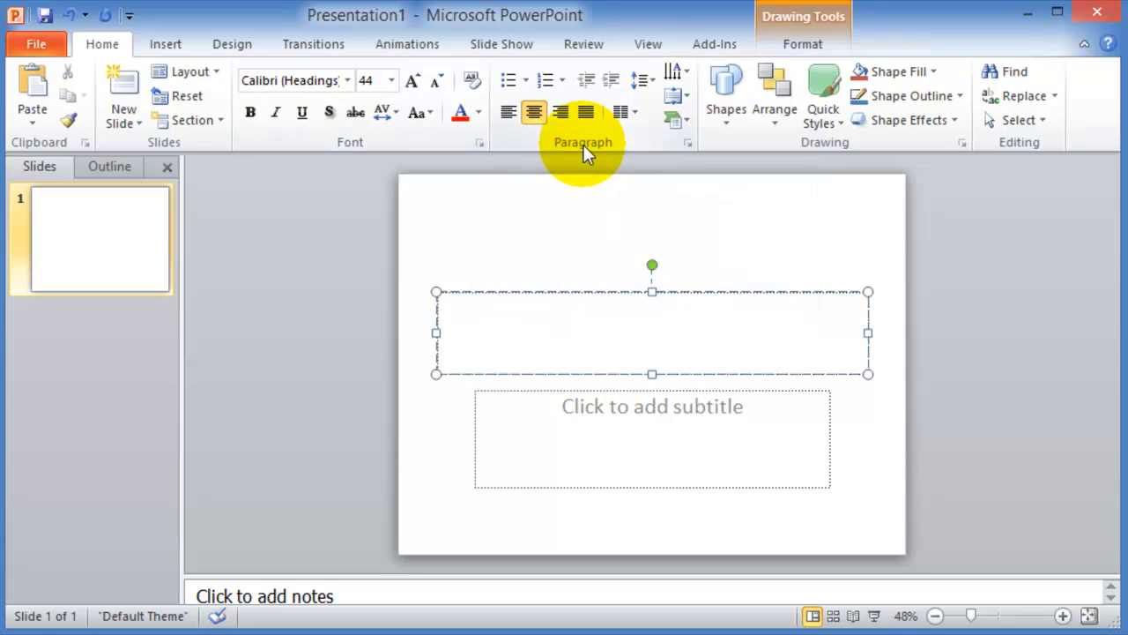
pyautogui.moveTo(687, 143)
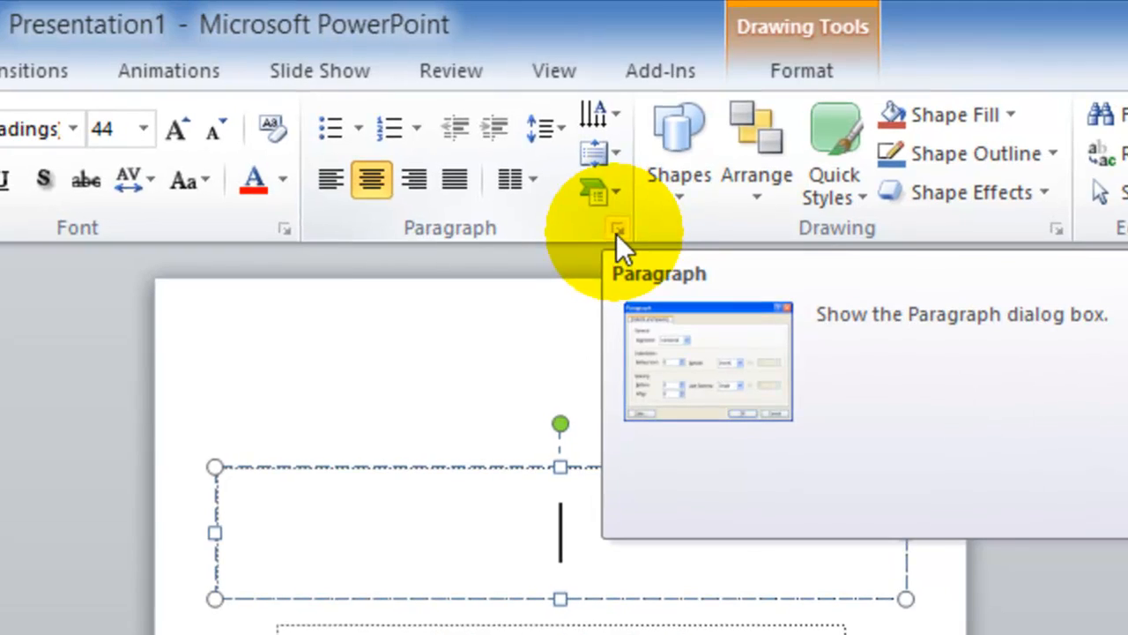
pyautogui.click(617, 227)
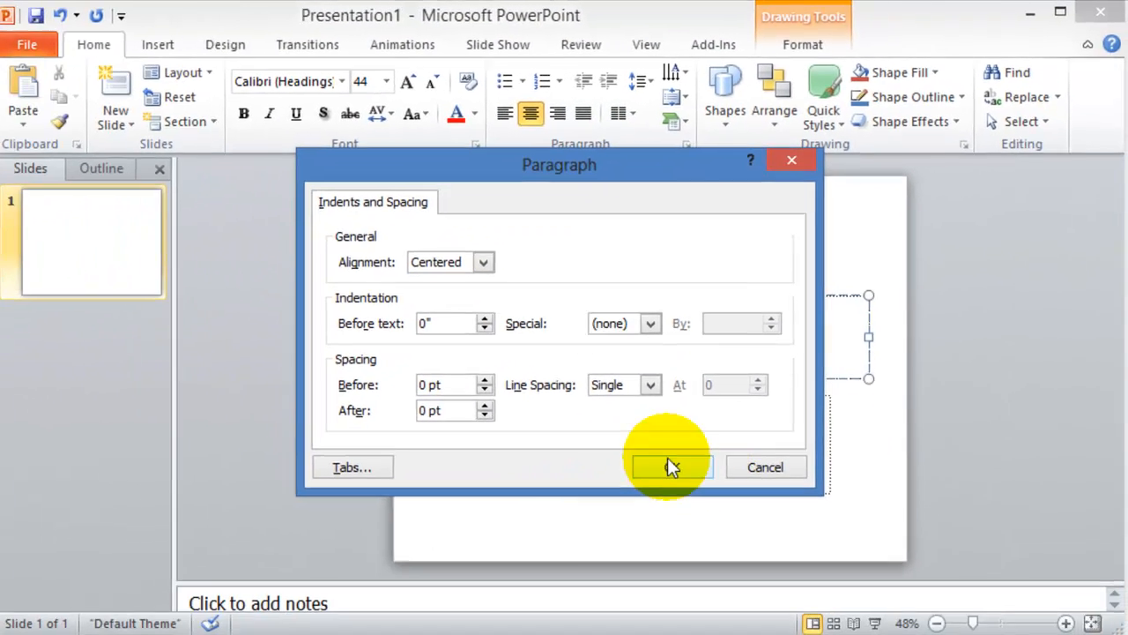
pyautogui.click(670, 465)
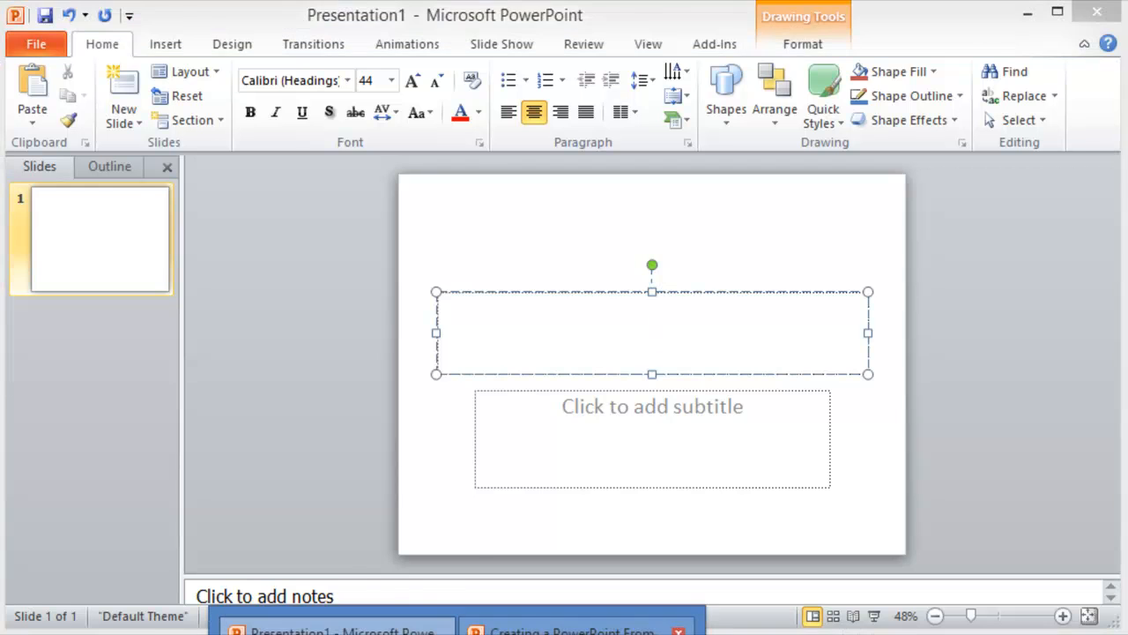
pyautogui.click(572, 629)
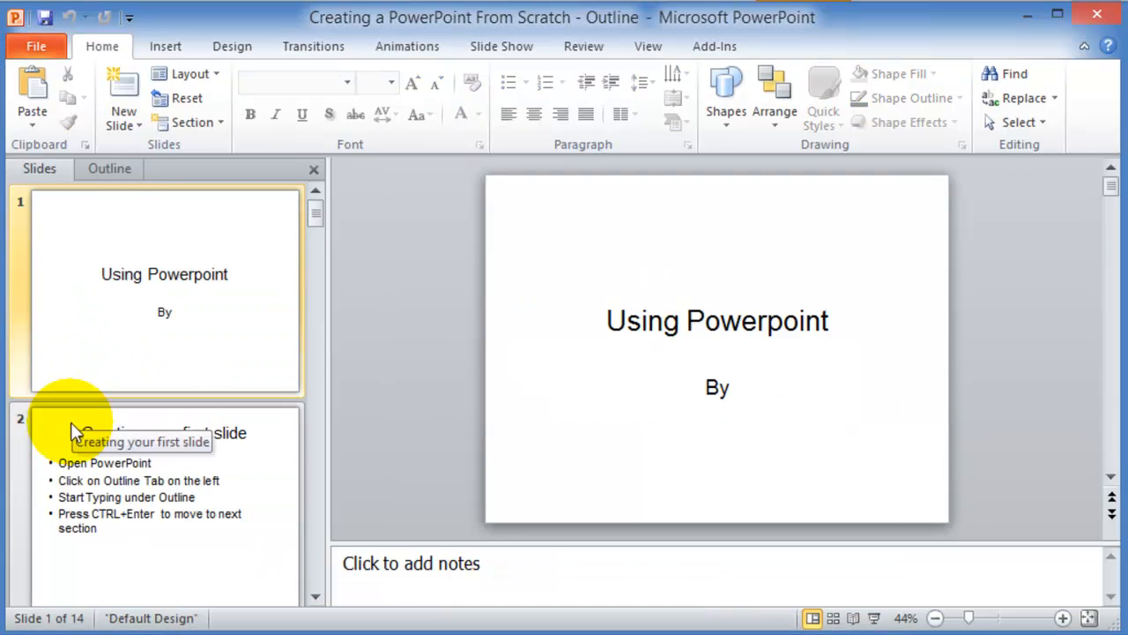
# Browse the Adding New Slides and Changing the slide layout slides, ending with the caret in the notes.
pyautogui.click(141, 494)
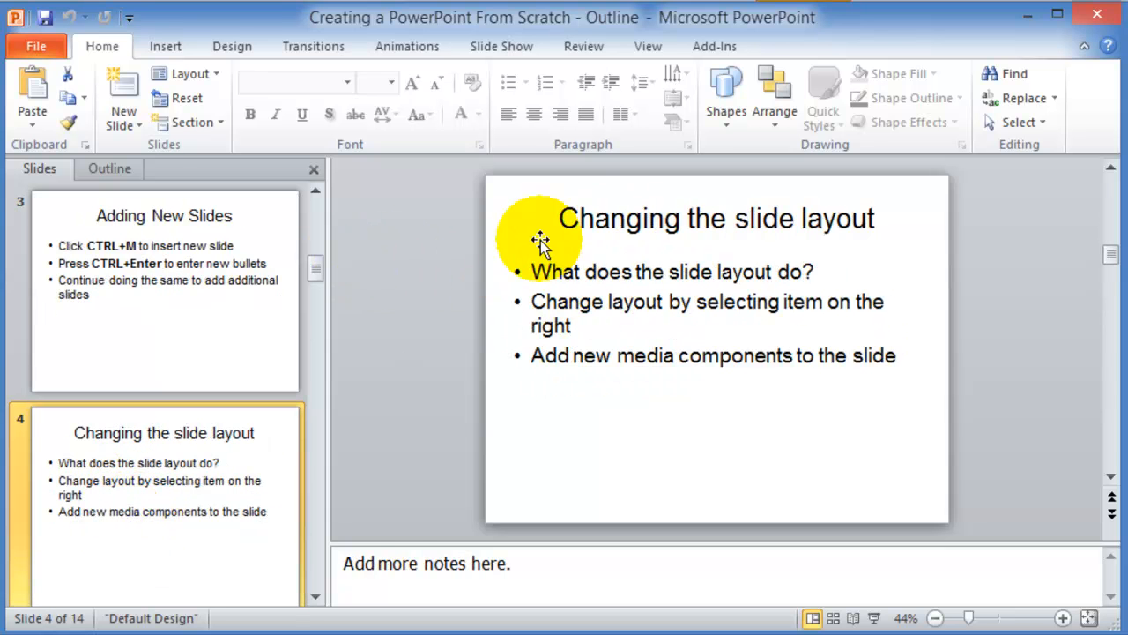
pyautogui.moveTo(684, 356)
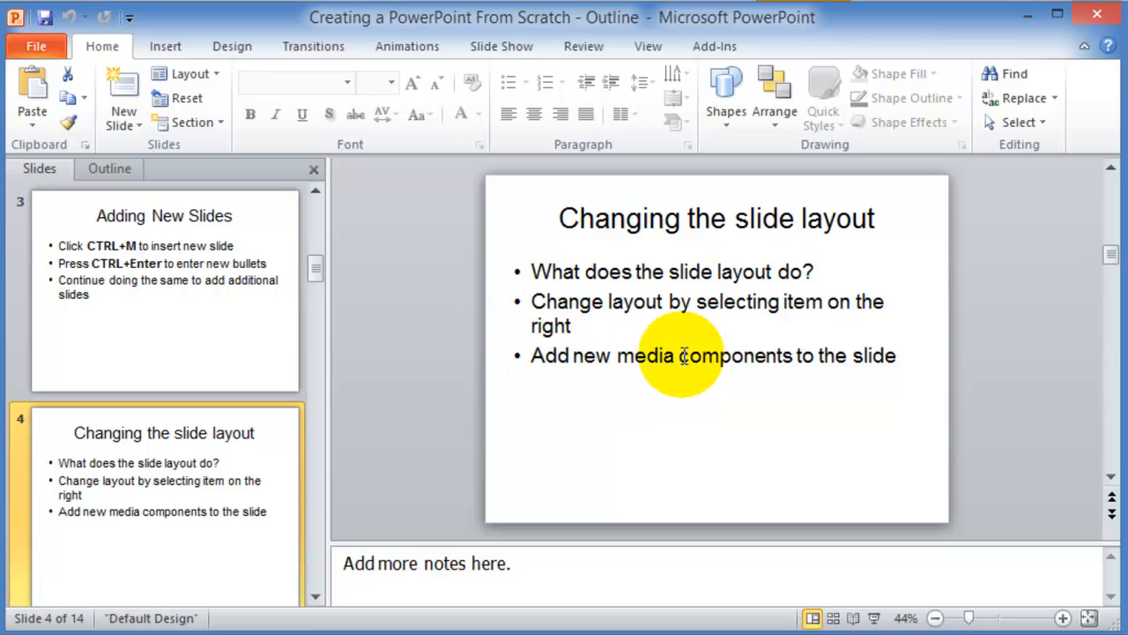
pyautogui.click(164, 291)
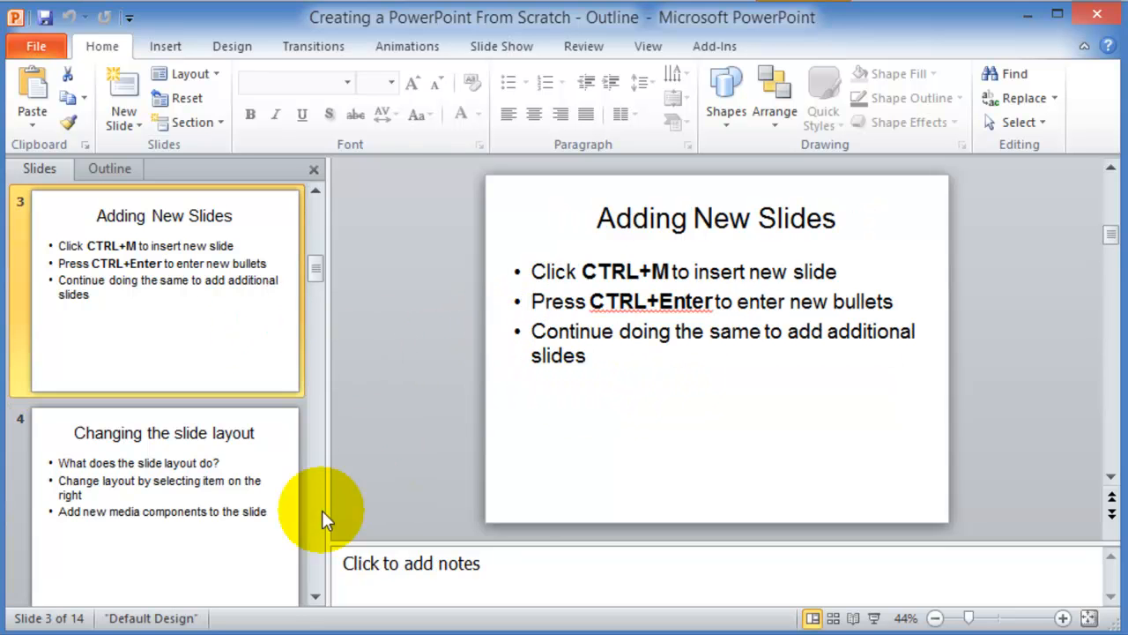
pyautogui.click(162, 507)
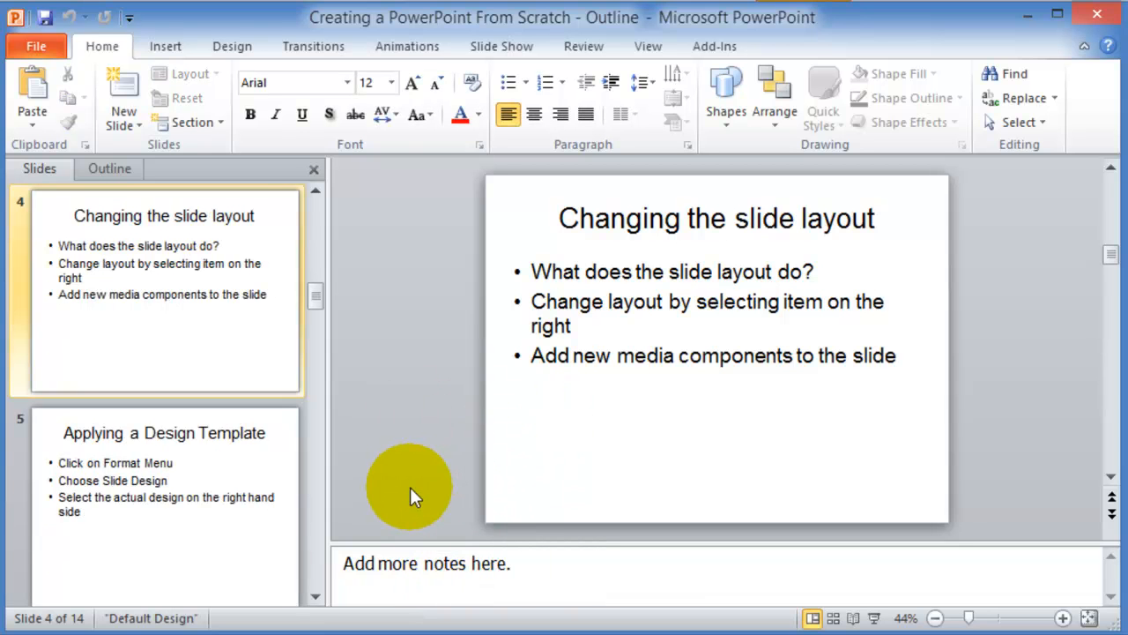
pyautogui.click(550, 564)
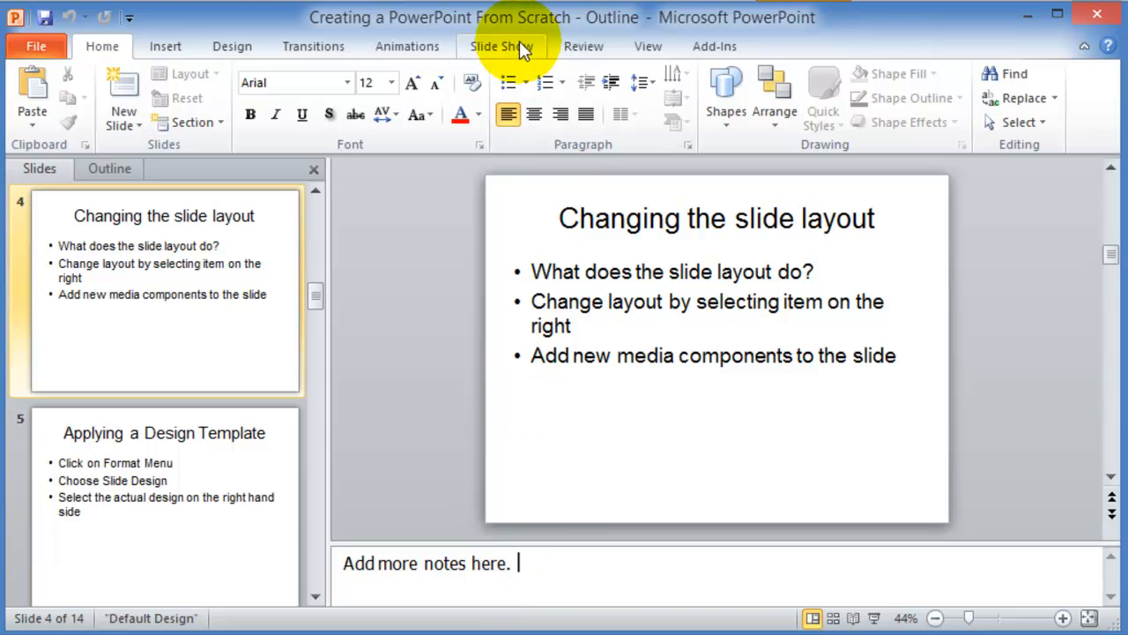
# Visit the Slide Show ribbon, then switch the deck to Slide Sorter thumbnail view.
pyautogui.click(501, 46)
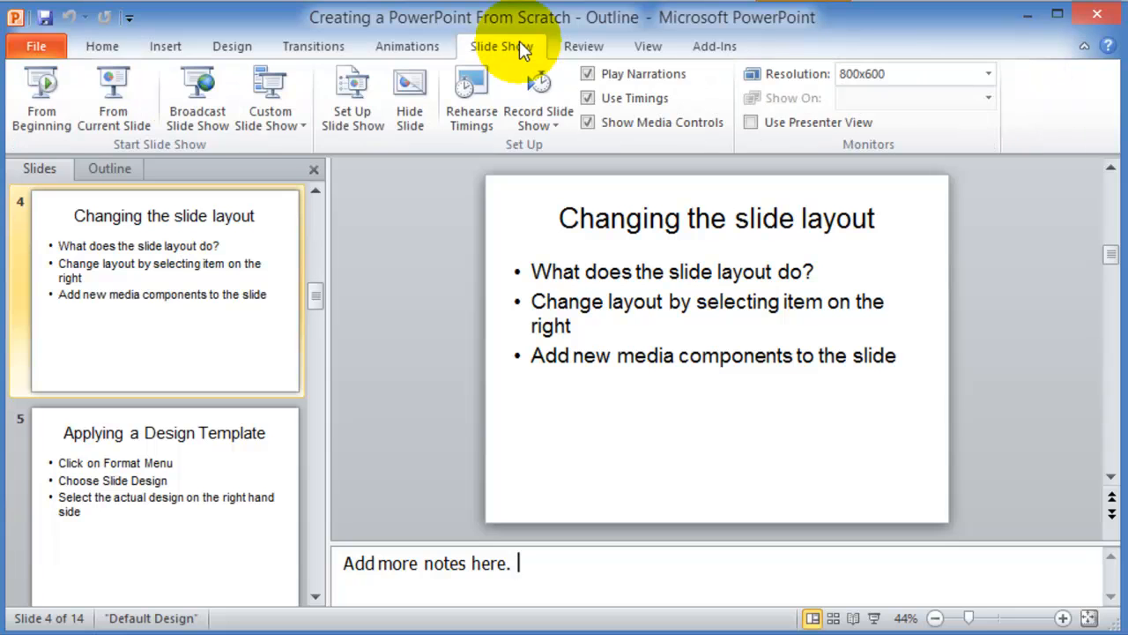
pyautogui.moveTo(751, 123)
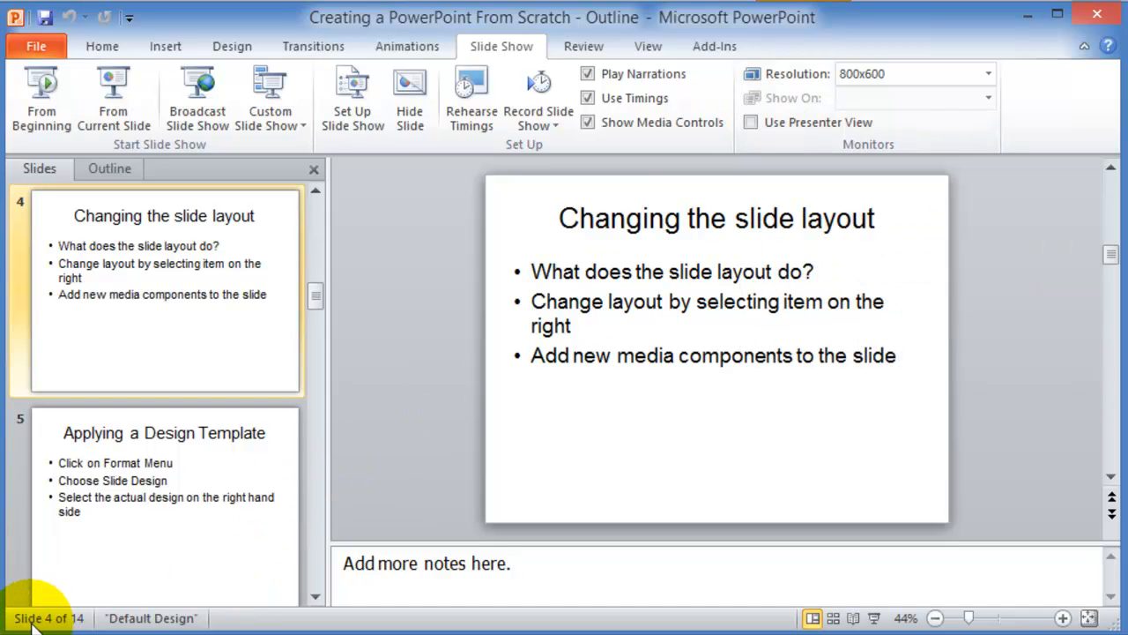
pyautogui.moveTo(61, 621)
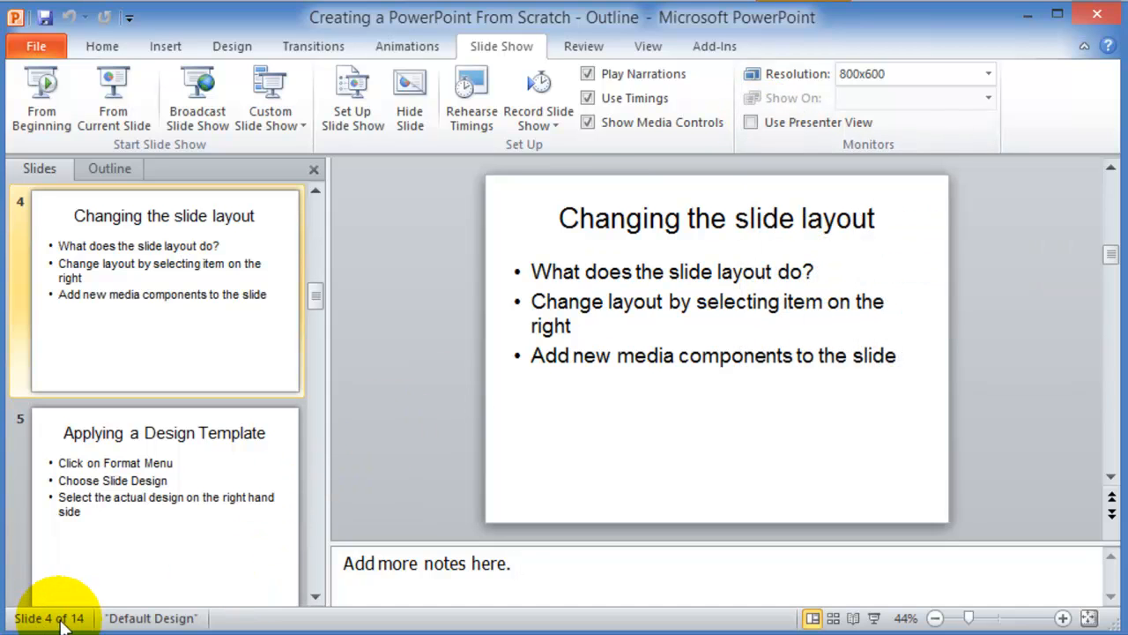
pyautogui.moveTo(144, 617)
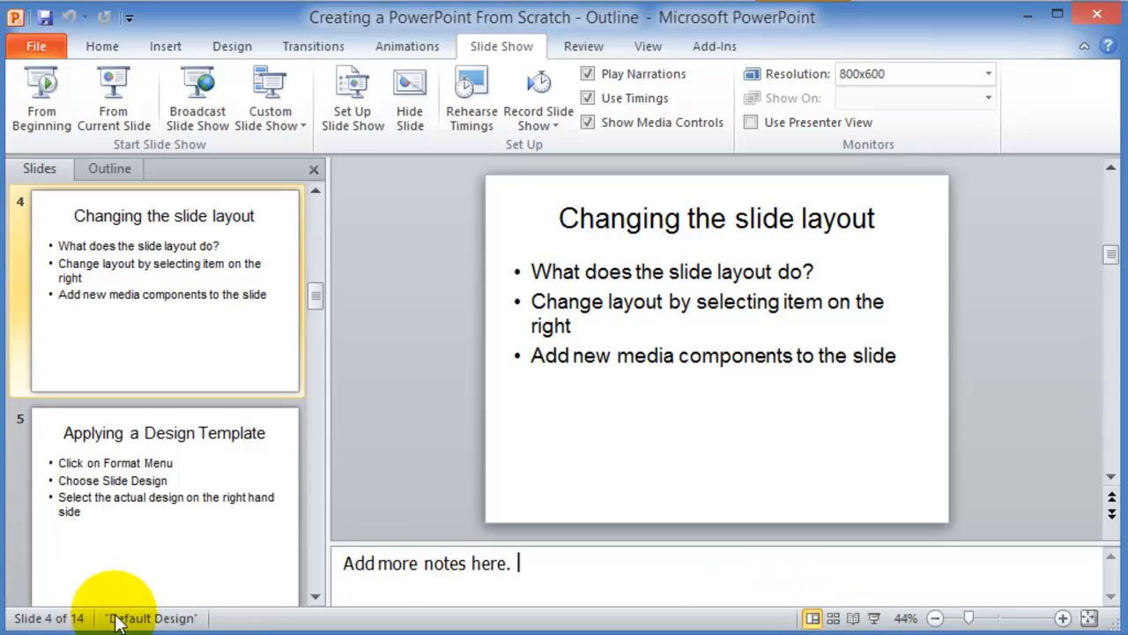
pyautogui.moveTo(814, 617)
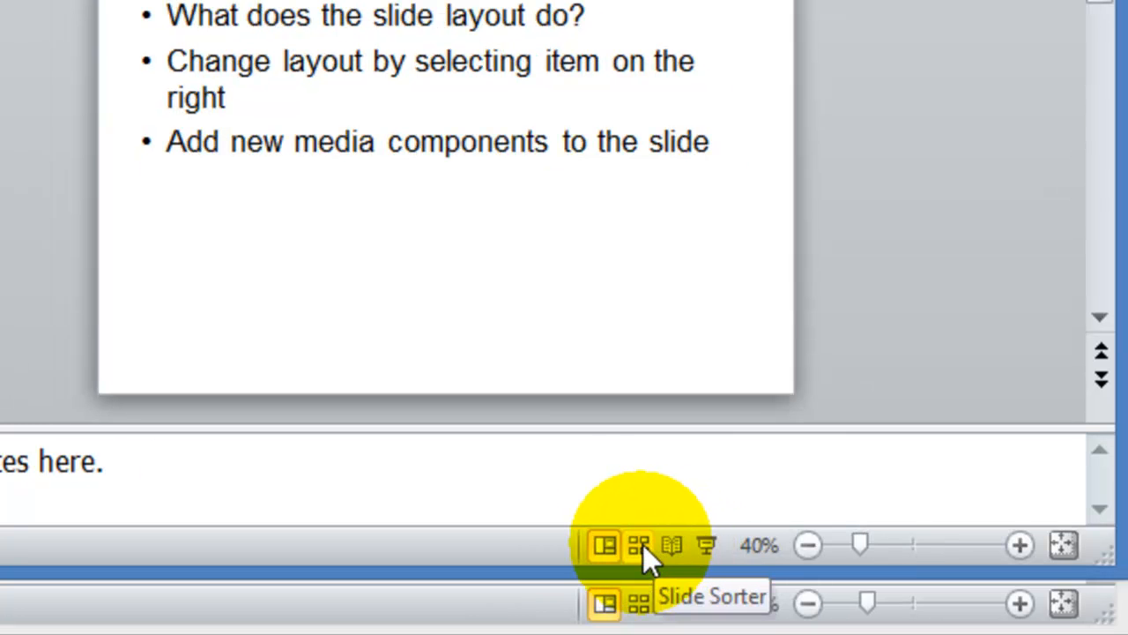
pyautogui.click(638, 545)
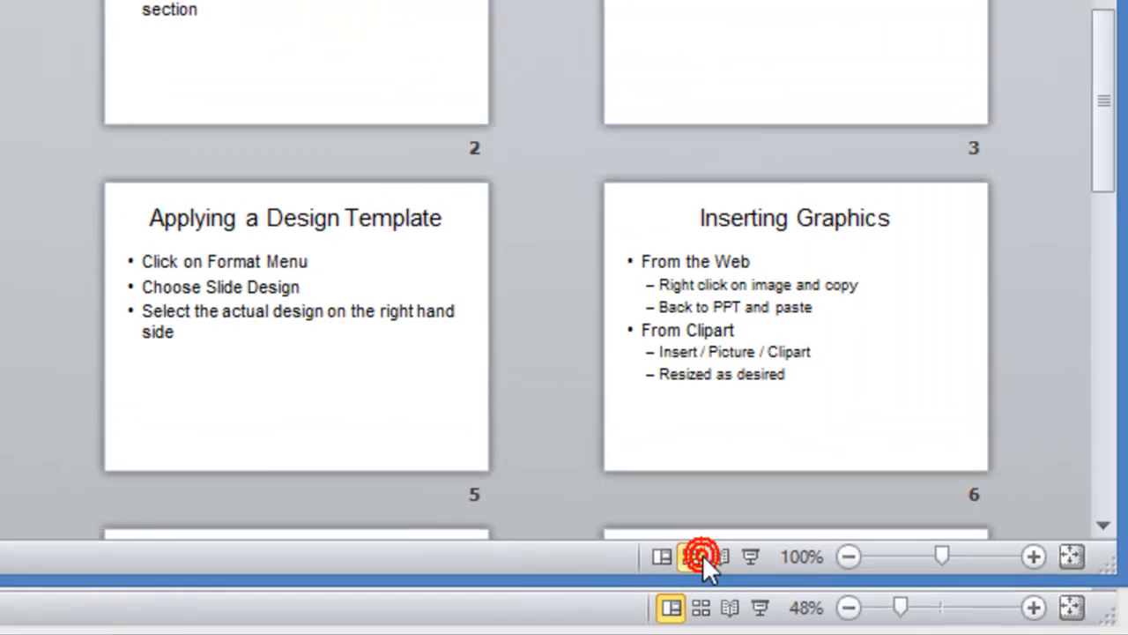
pyautogui.click(701, 557)
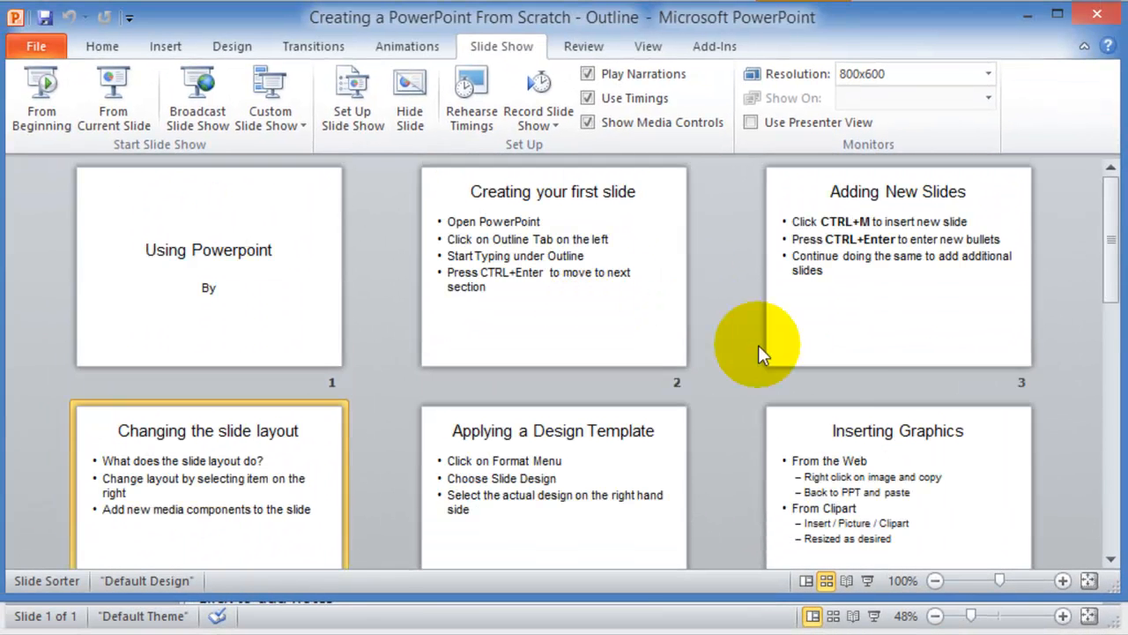
pyautogui.moveTo(850, 368)
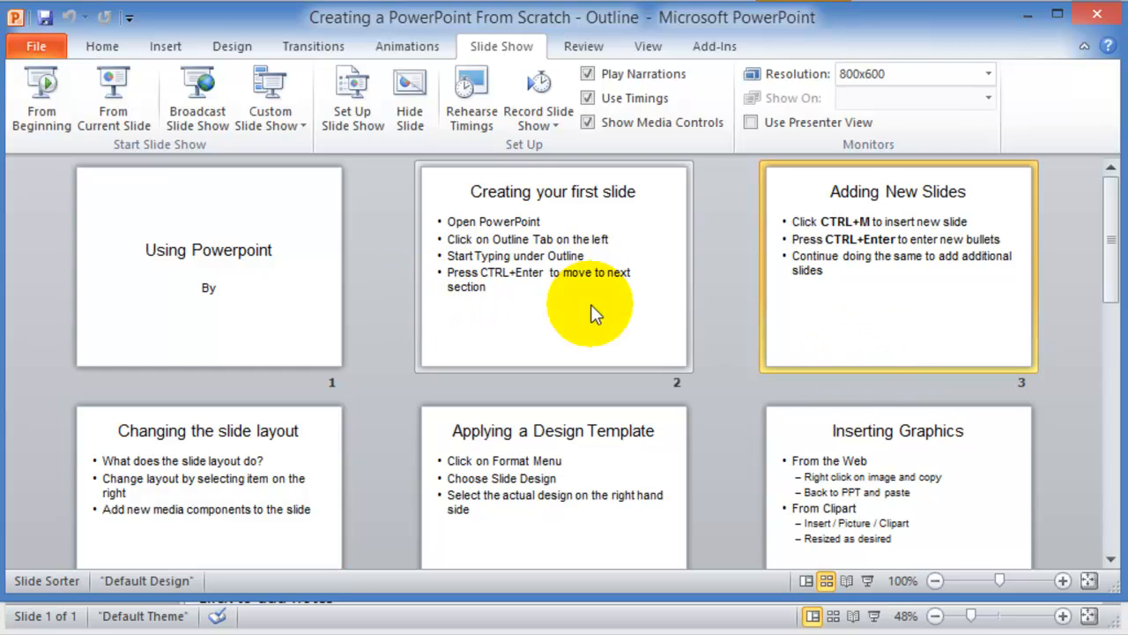
pyautogui.moveTo(407, 292)
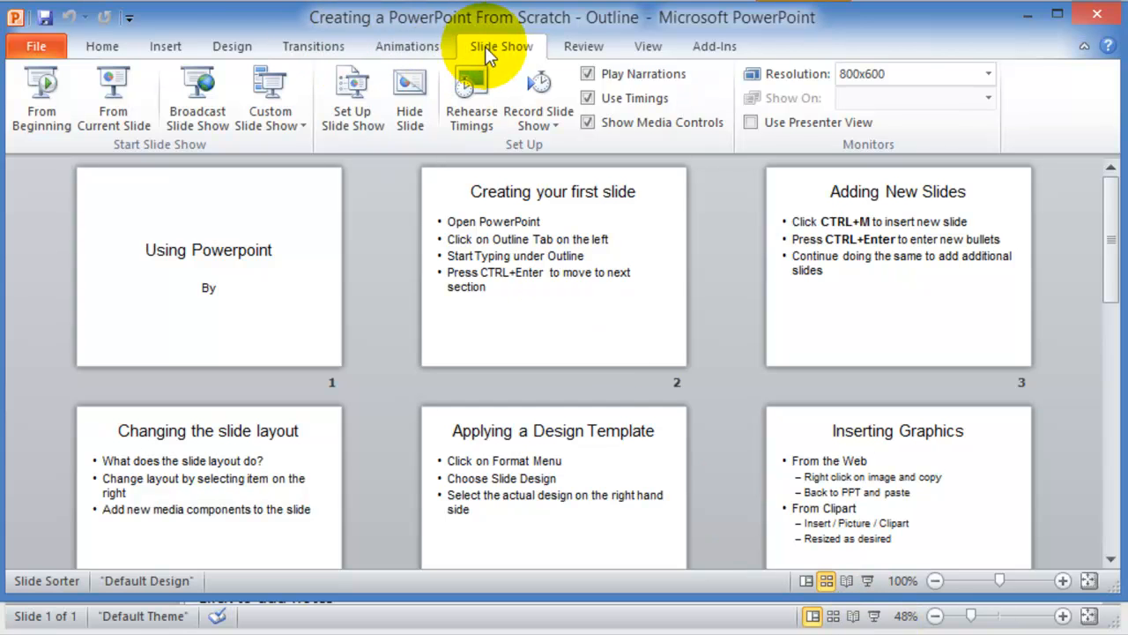
pyautogui.moveTo(42, 97)
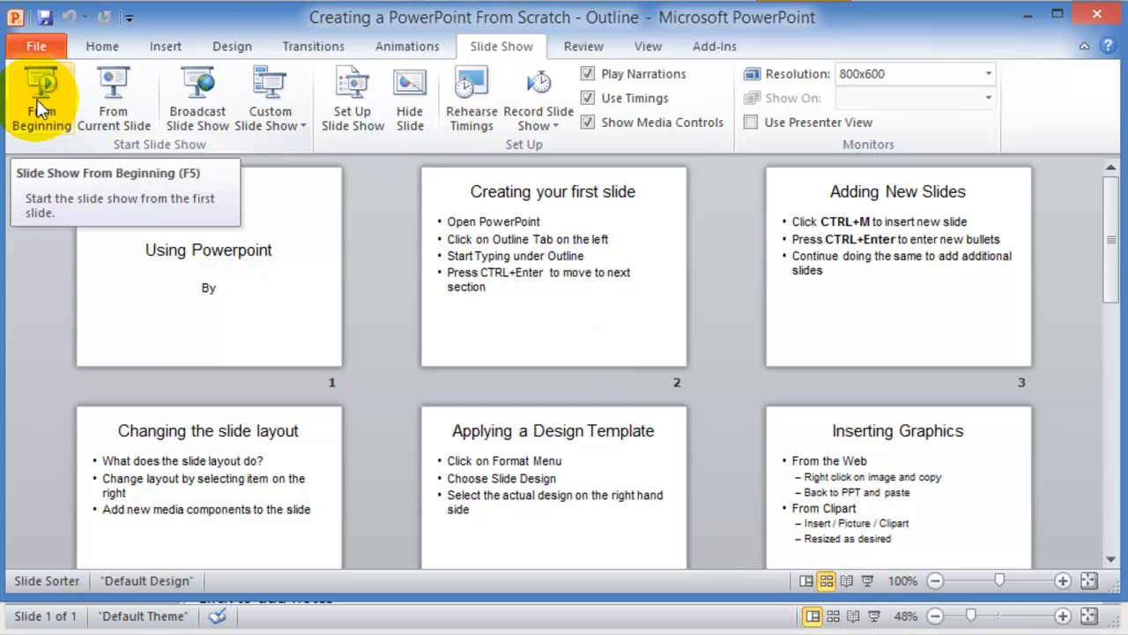
pyautogui.moveTo(648, 591)
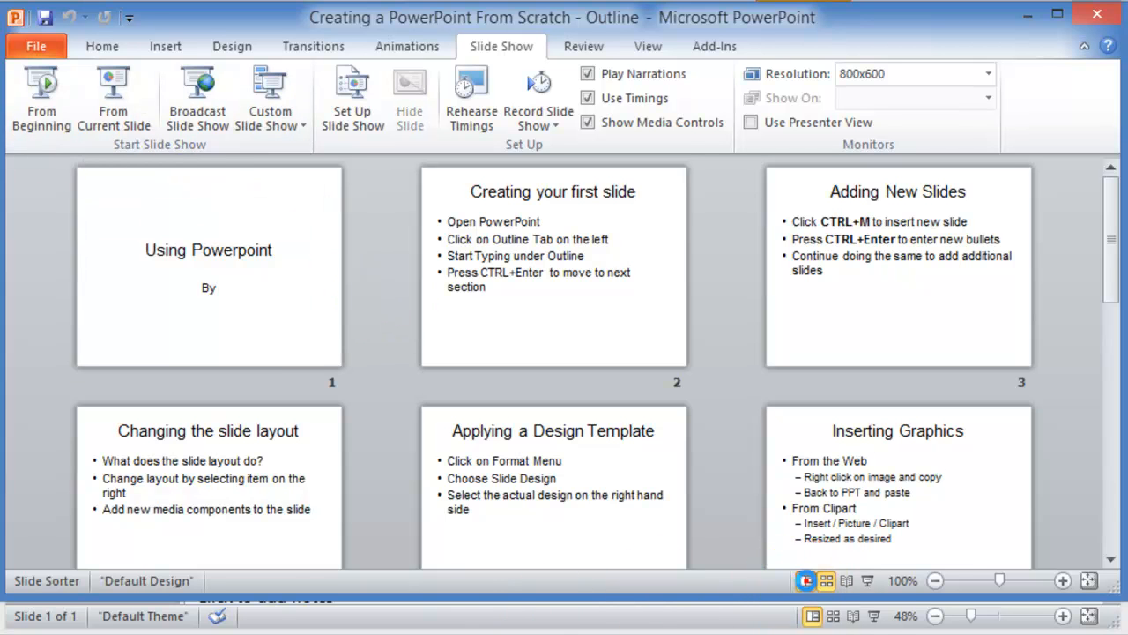
# Return to Normal view at slide 1 and show the presentation text in the Outline pane.
pyautogui.click(804, 580)
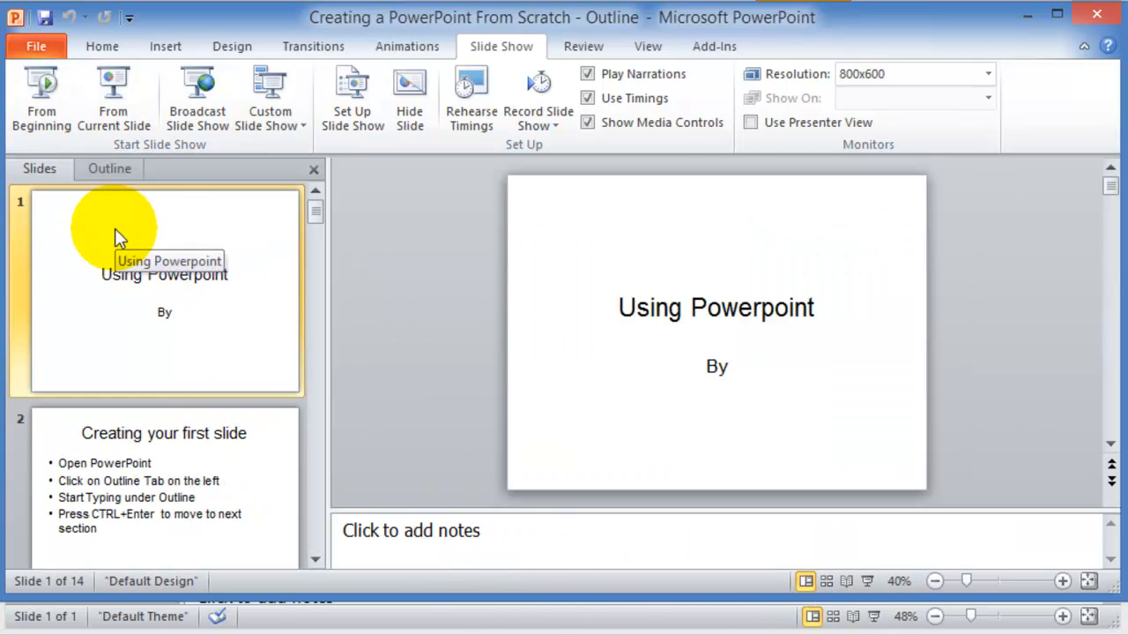
pyautogui.moveTo(104, 254)
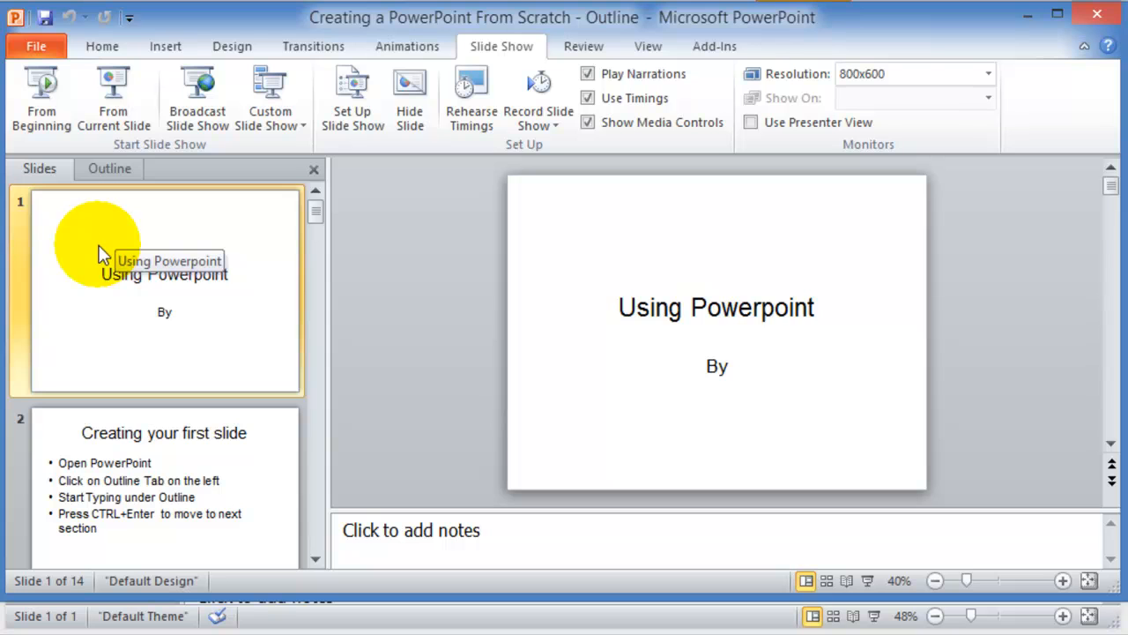
pyautogui.moveTo(95, 319)
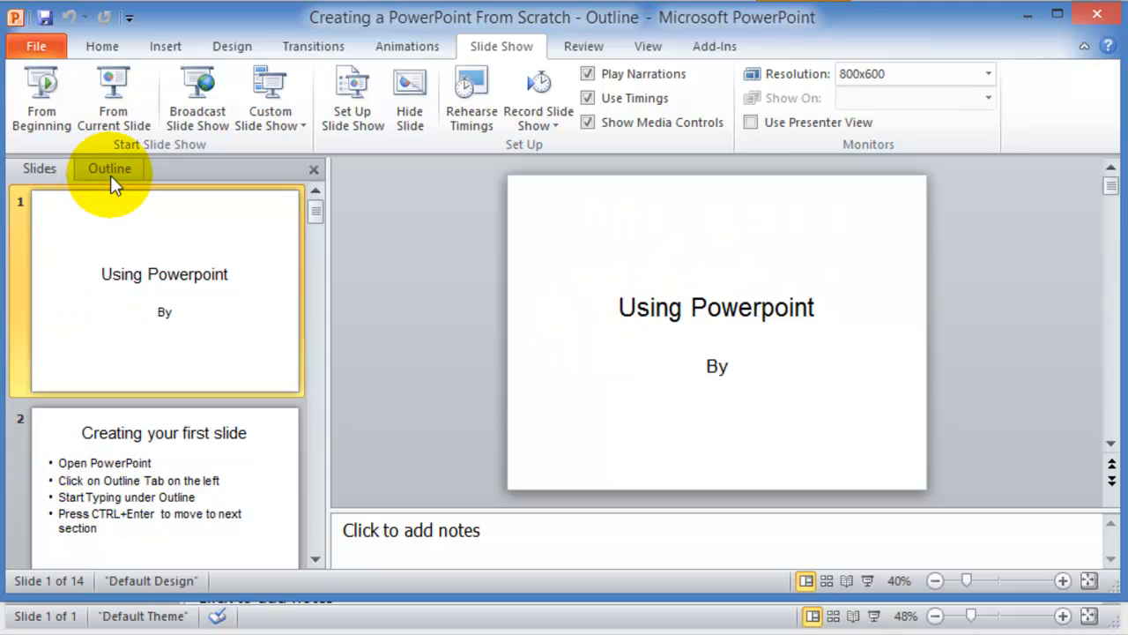
pyautogui.moveTo(109, 175)
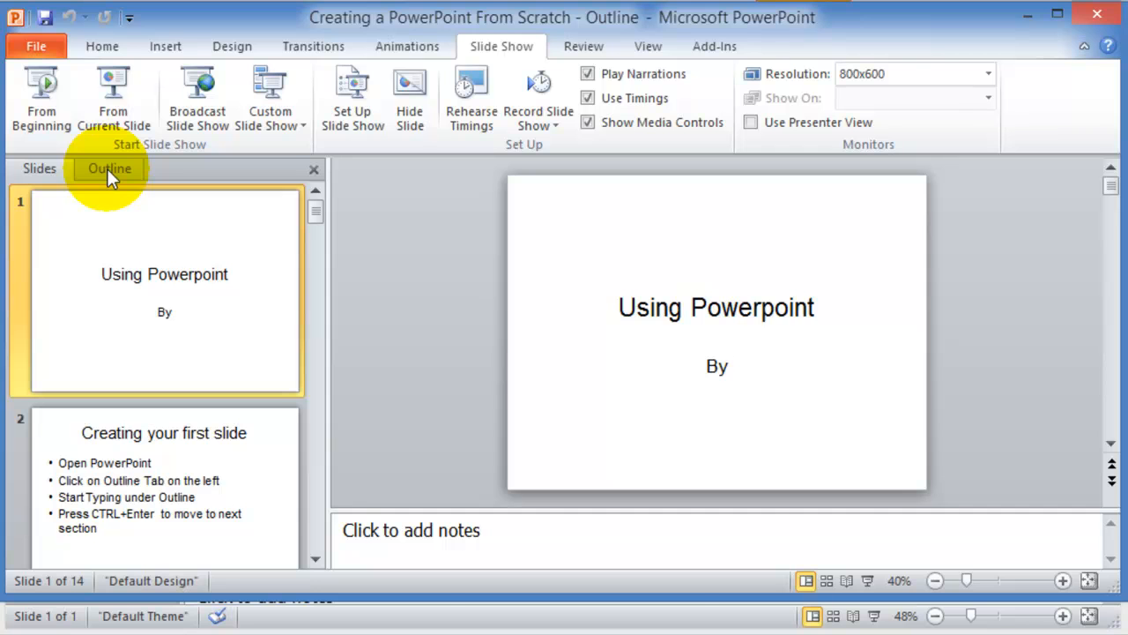
pyautogui.click(109, 169)
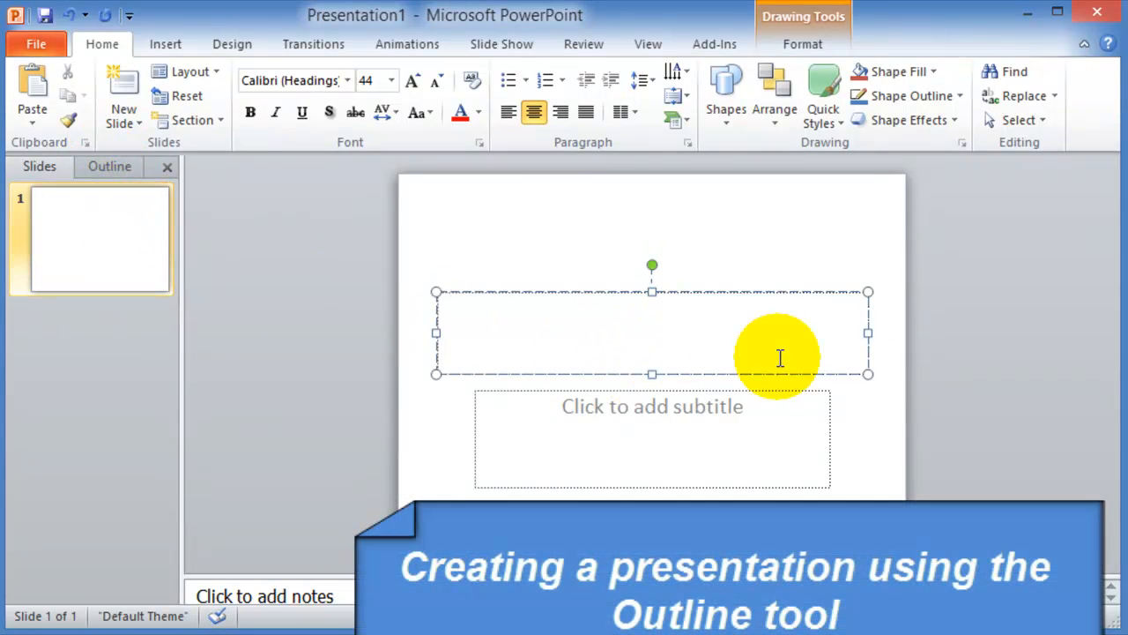
# Title the slide 'Using Computers' with the subtitle 'By Hubert Simms'.
pyautogui.write('c')
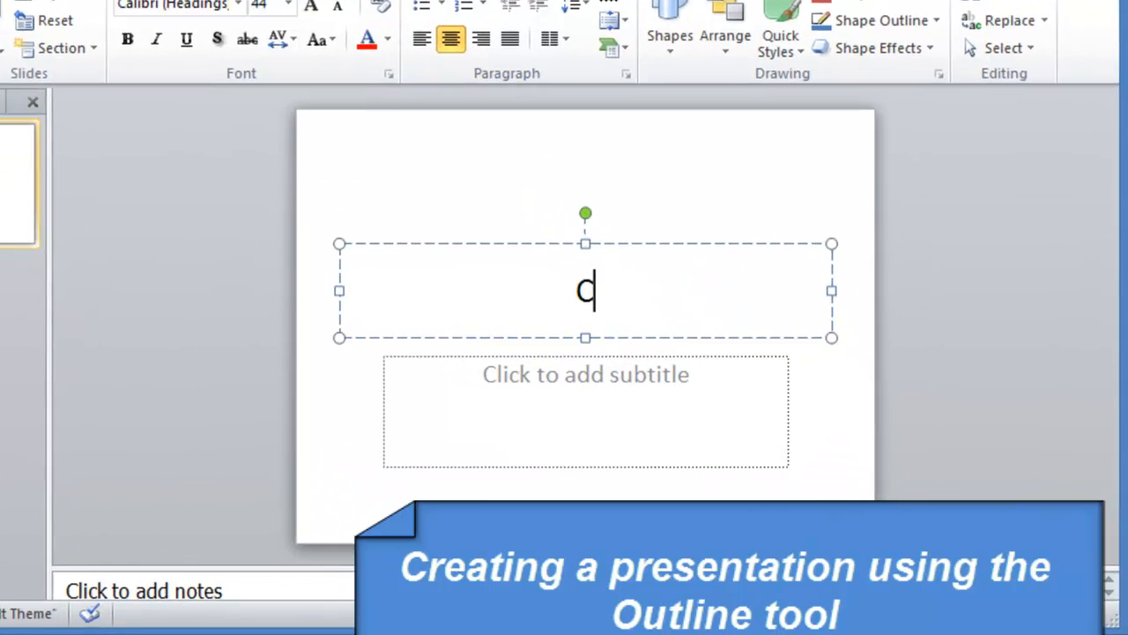
pyautogui.write('Using Comput')
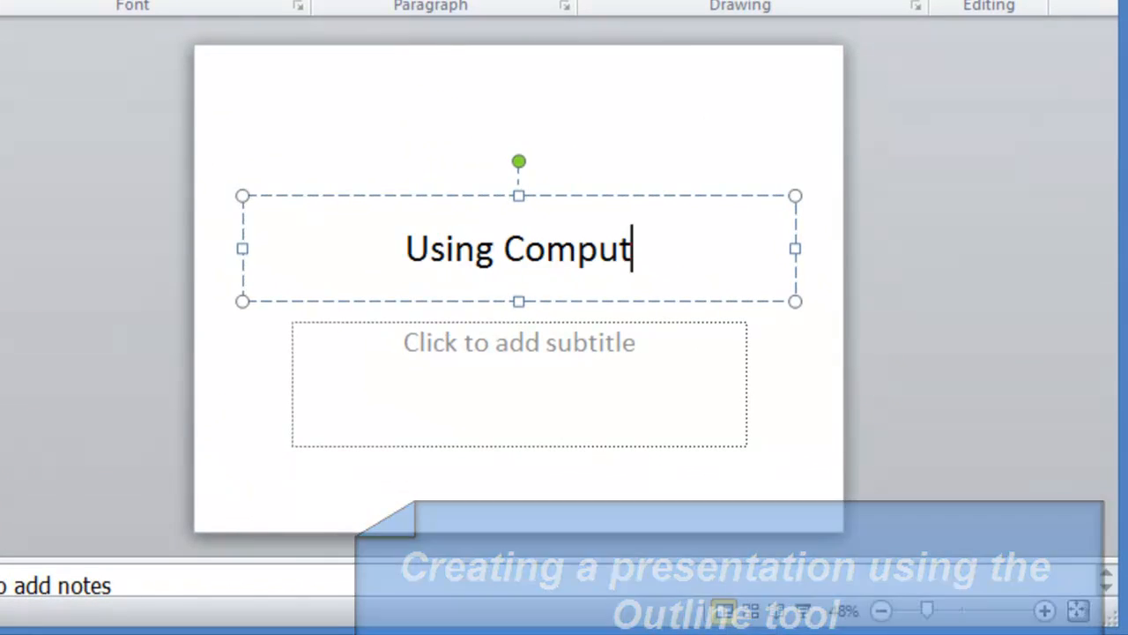
pyautogui.write('ers')
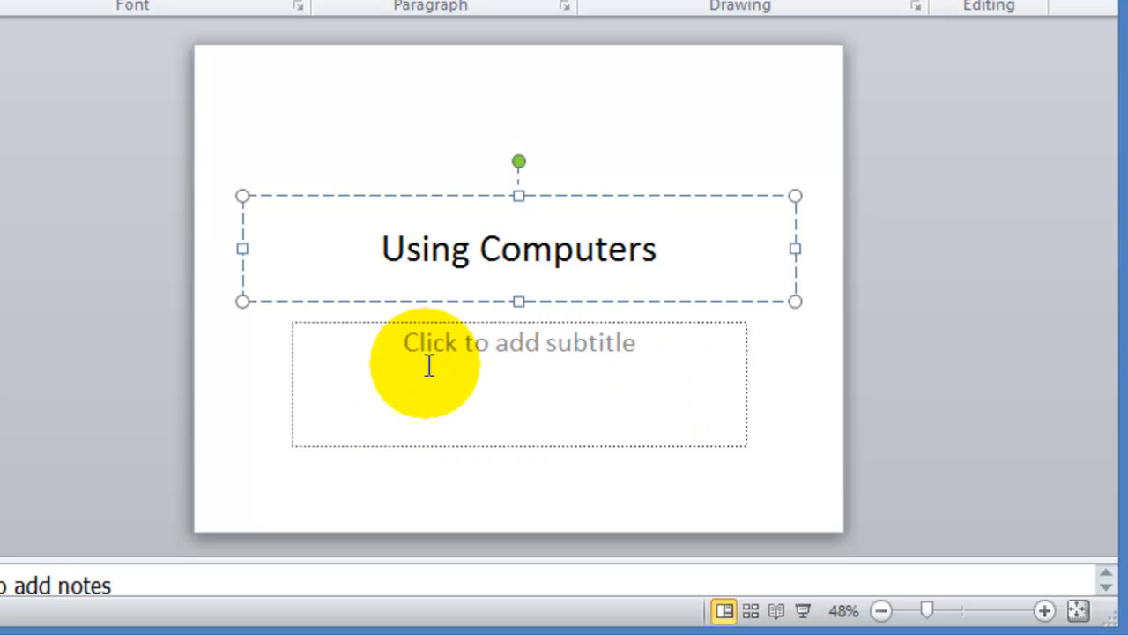
pyautogui.click(518, 384)
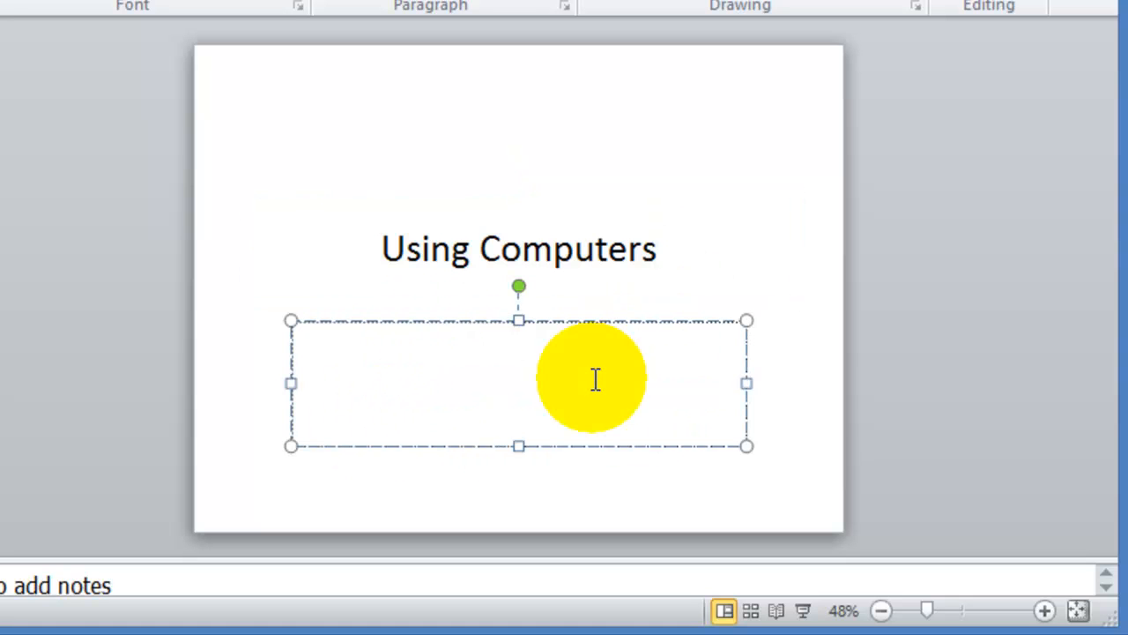
pyautogui.write('By Hubert Simms')
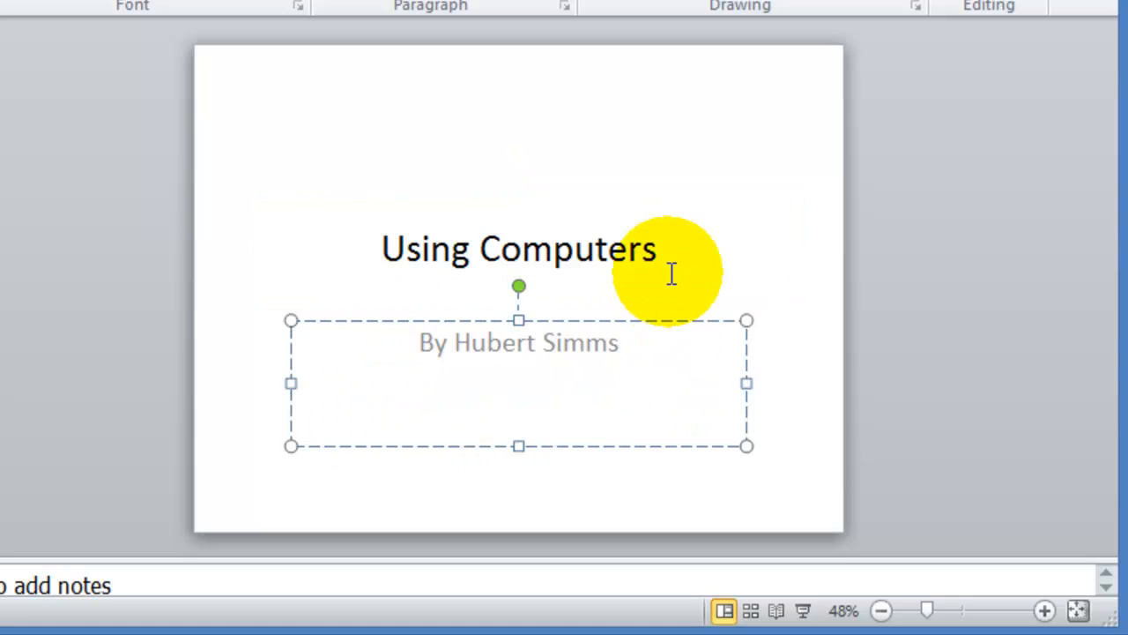
pyautogui.moveTo(667, 386)
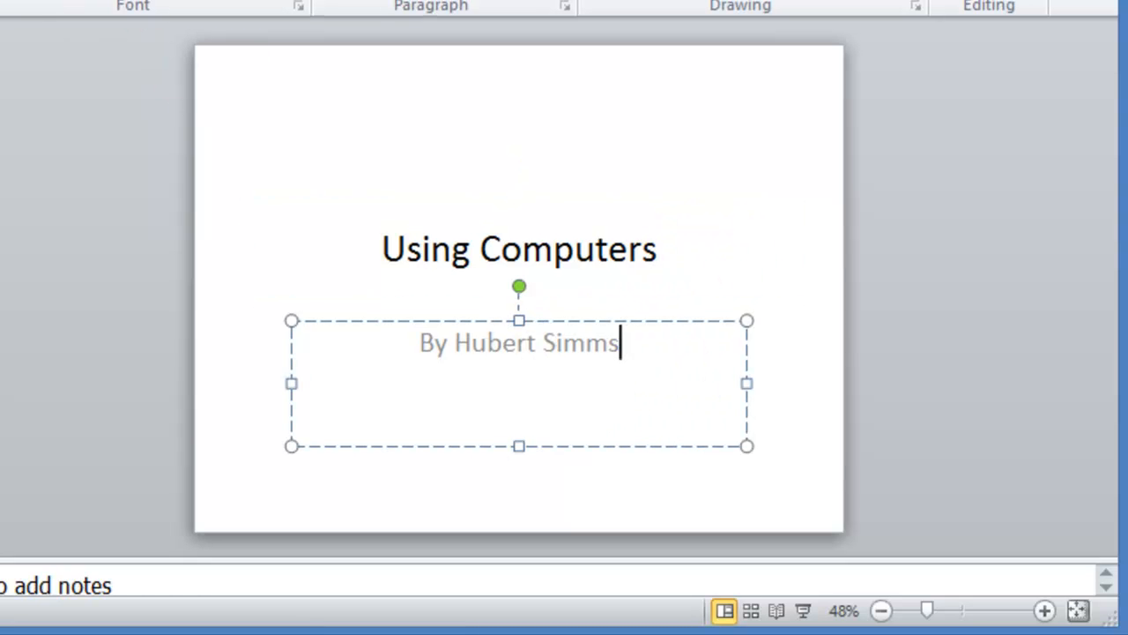
pyautogui.click(123, 88)
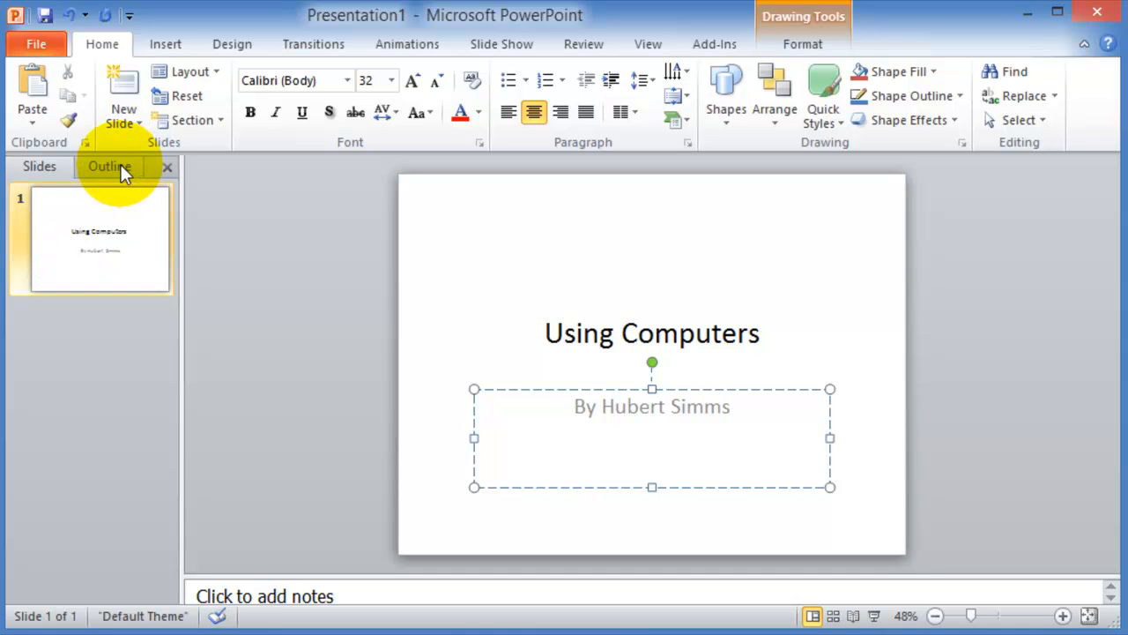
# In the Outline pane, add slide 2 'Computer functions' listing Input, Processing, Storage, Output.
pyautogui.click(109, 166)
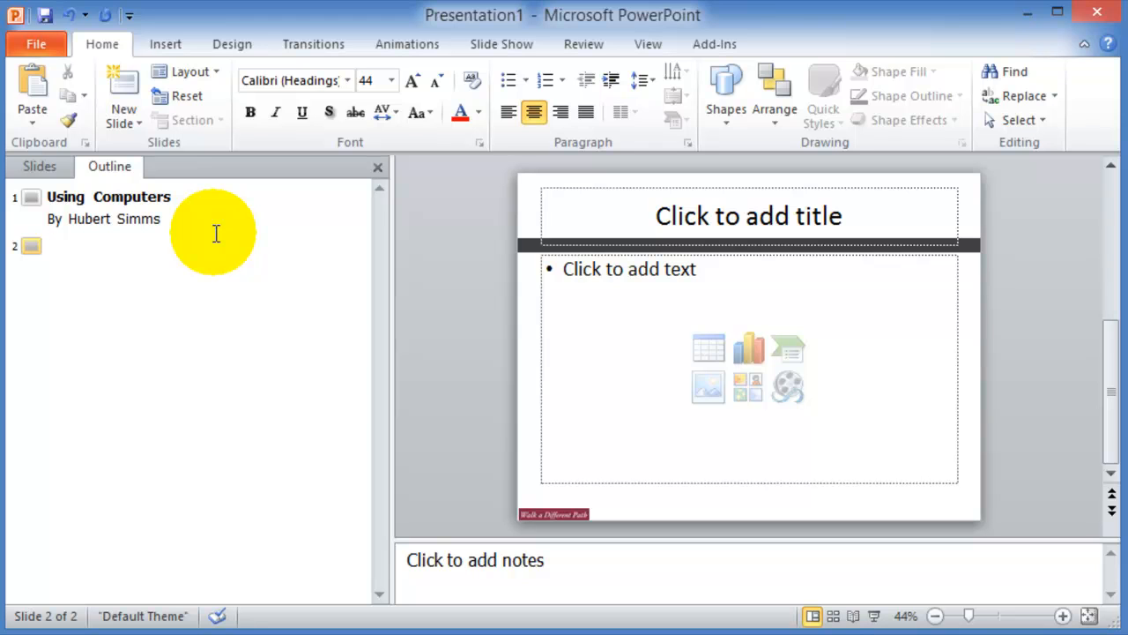
pyautogui.click(49, 245)
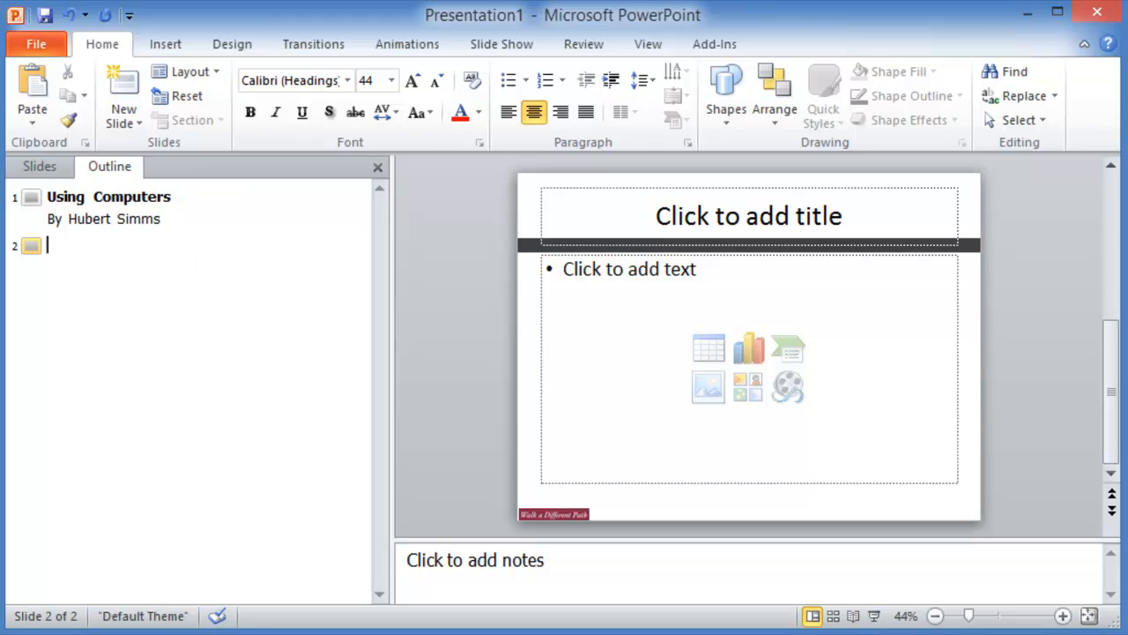
pyautogui.write('Computer functions')
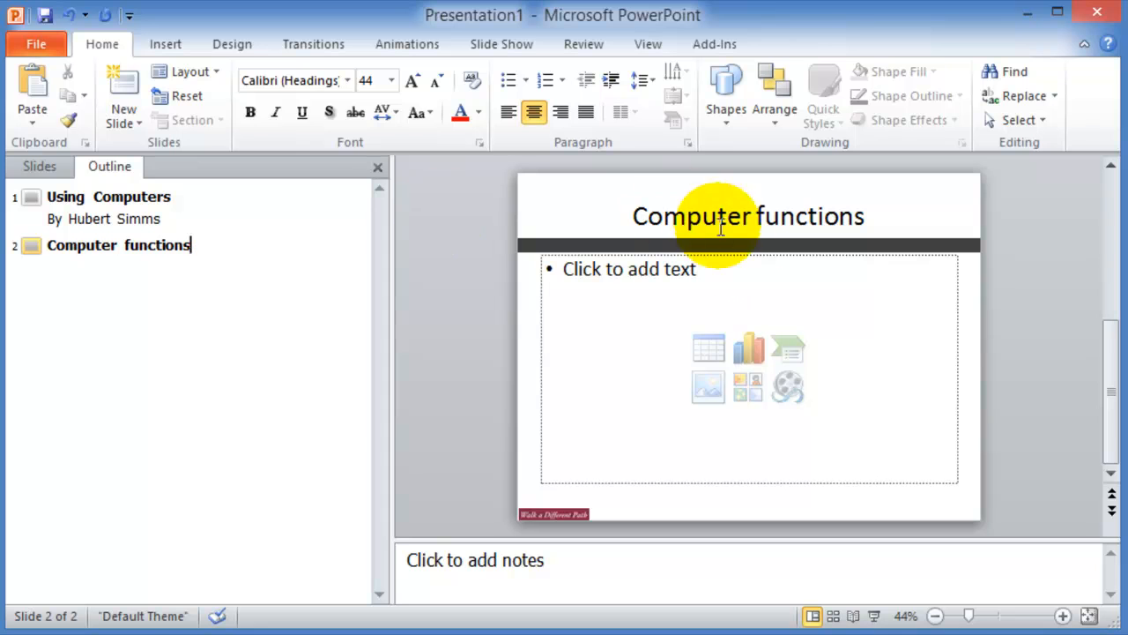
pyautogui.click(629, 268)
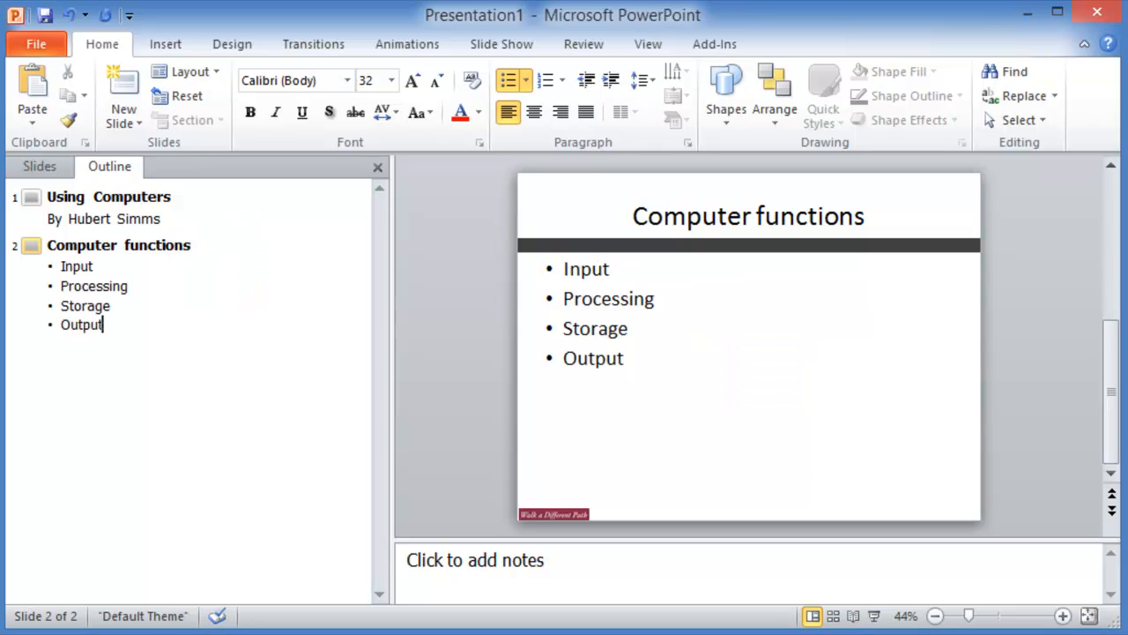
pyautogui.moveTo(219, 266)
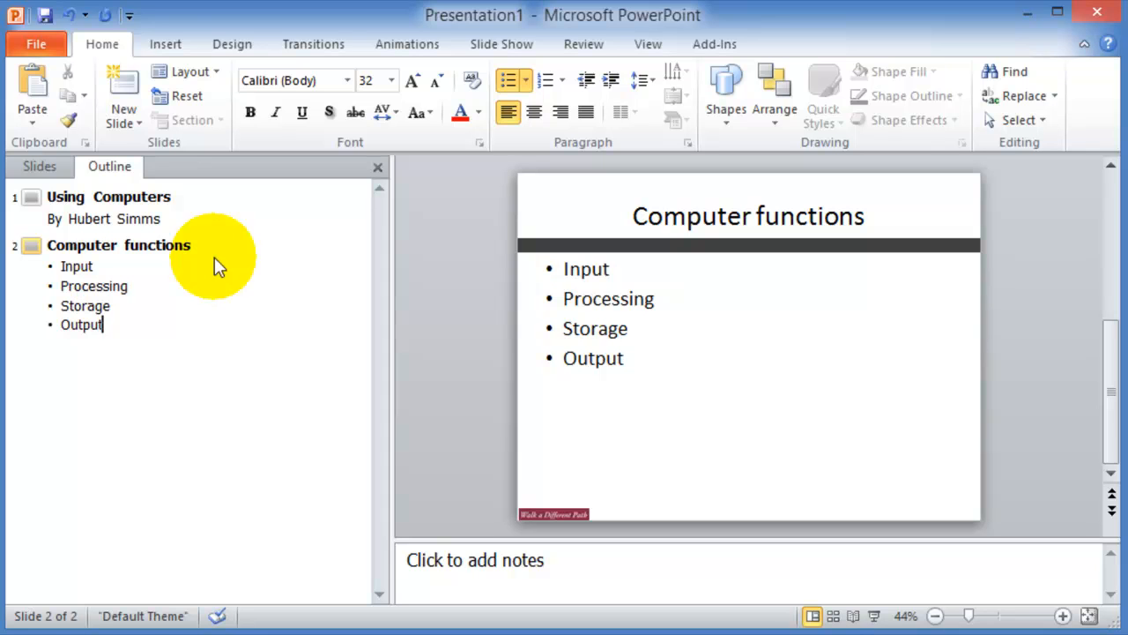
pyautogui.moveTo(123, 88)
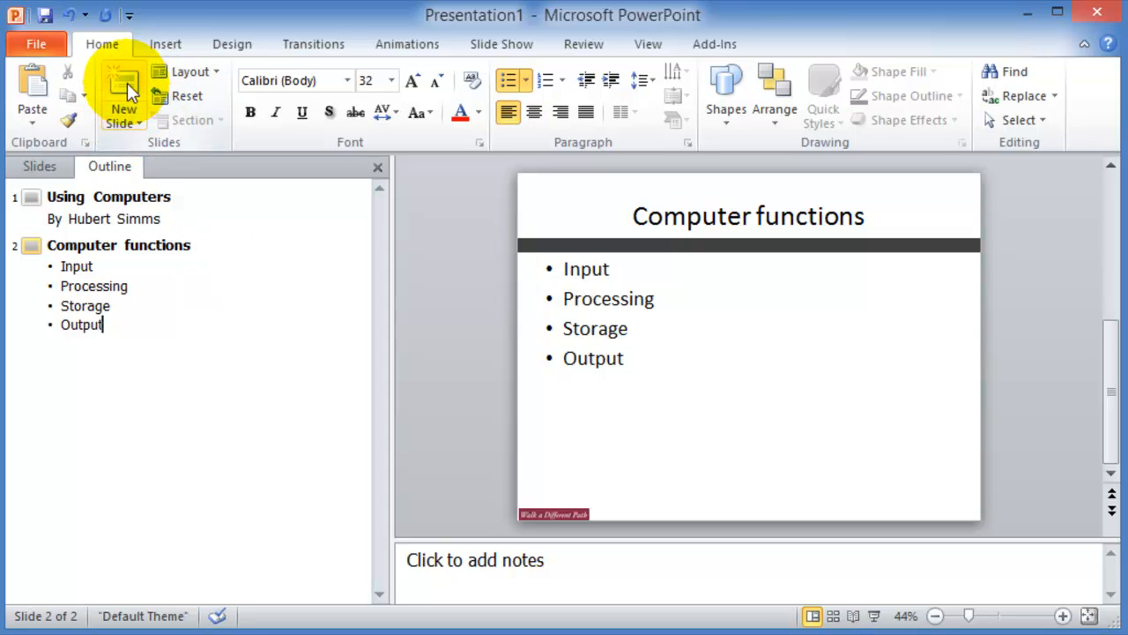
pyautogui.moveTo(137, 150)
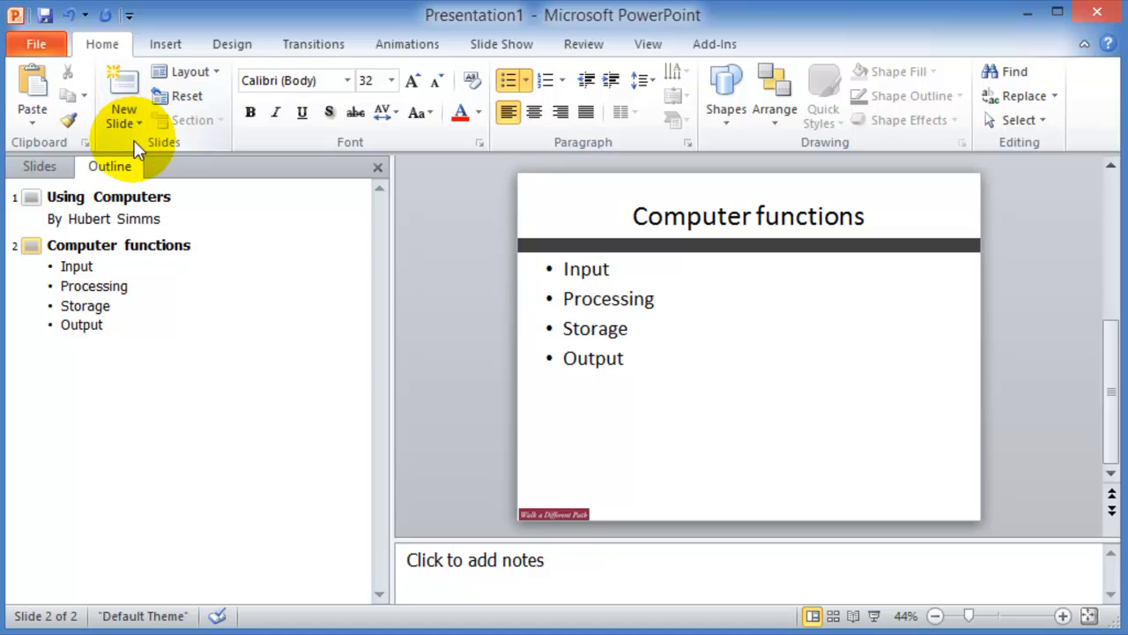
# Add slide 3 titled 'Slide 2' and an empty fourth slide.
pyautogui.click(123, 114)
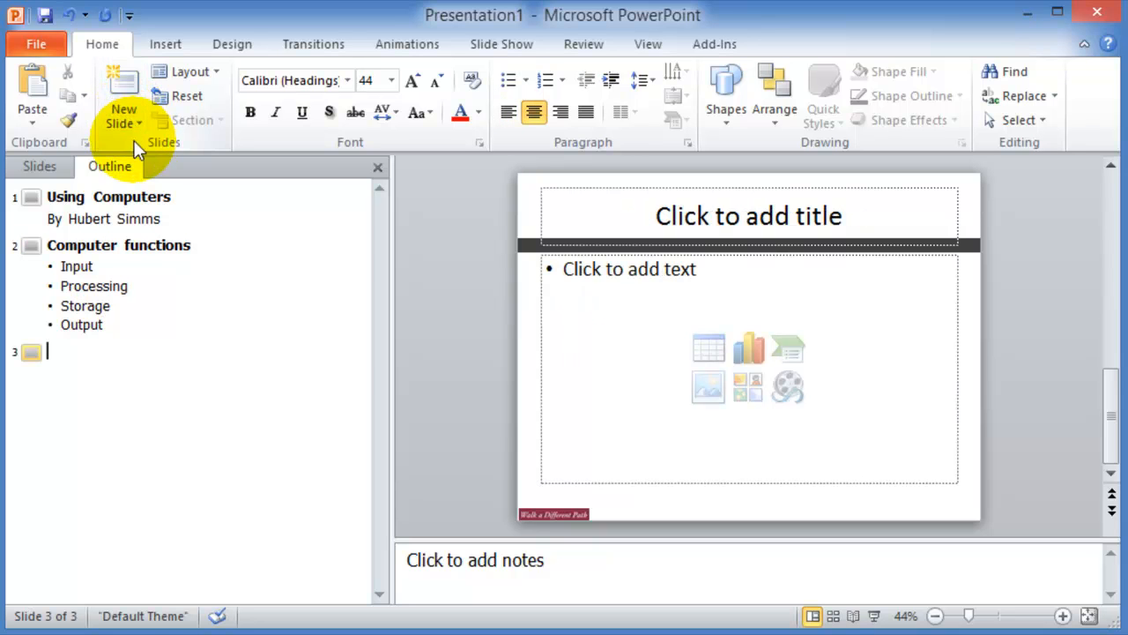
pyautogui.write('Slide 2')
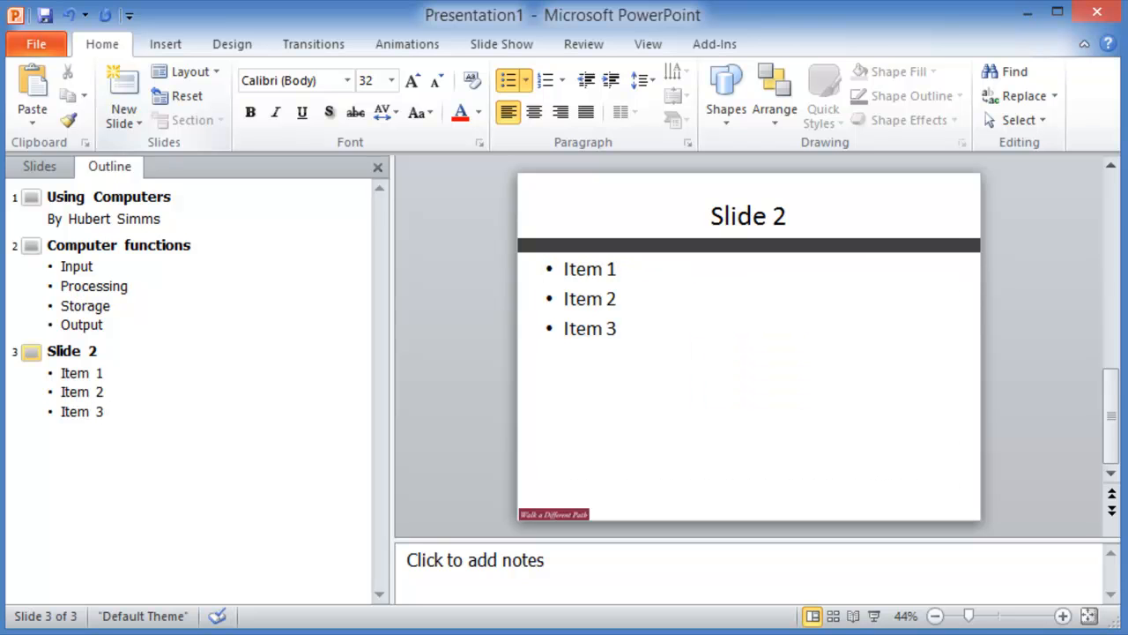
pyautogui.click(123, 95)
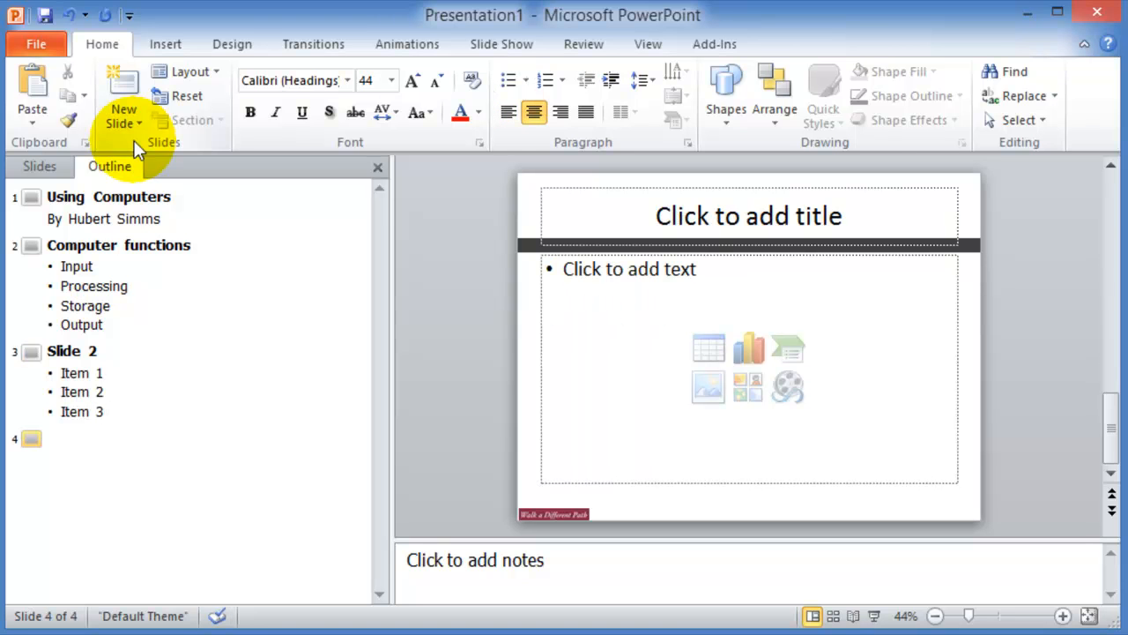
pyautogui.click(49, 437)
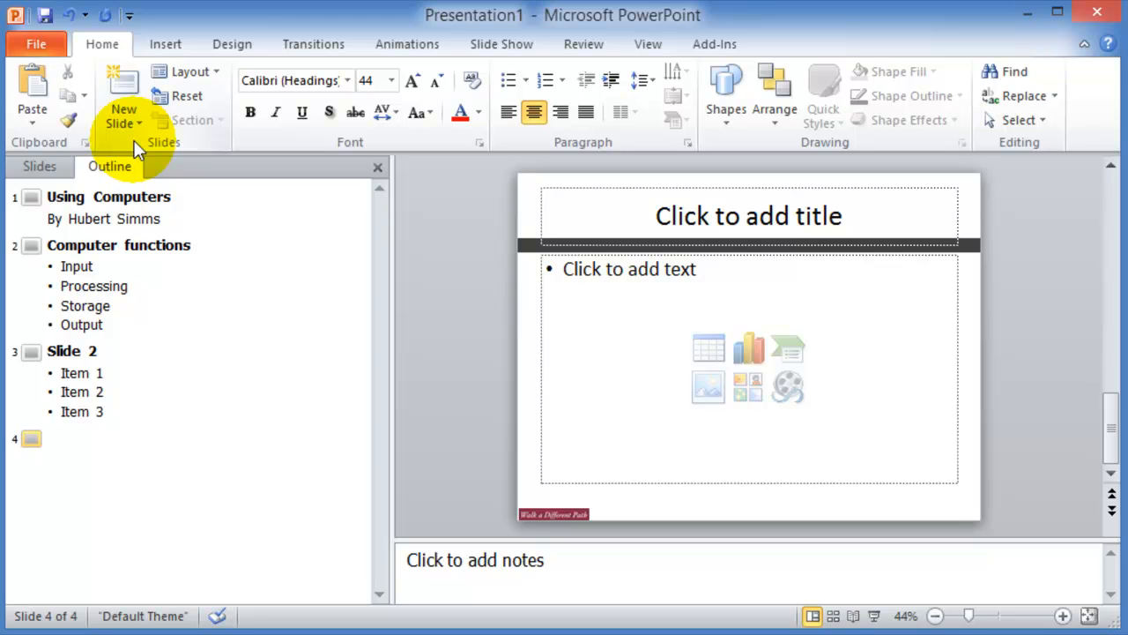
pyautogui.moveTo(93, 248)
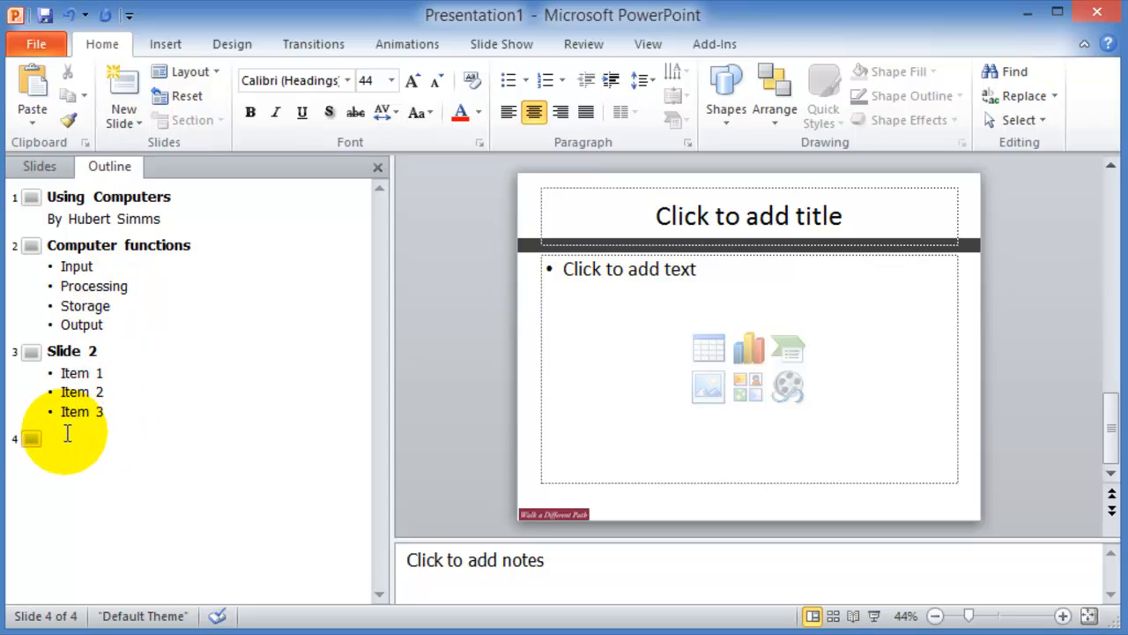
# Switch the side pane back to thumbnails and show the 'Using Computers' title slide.
pyautogui.click(39, 166)
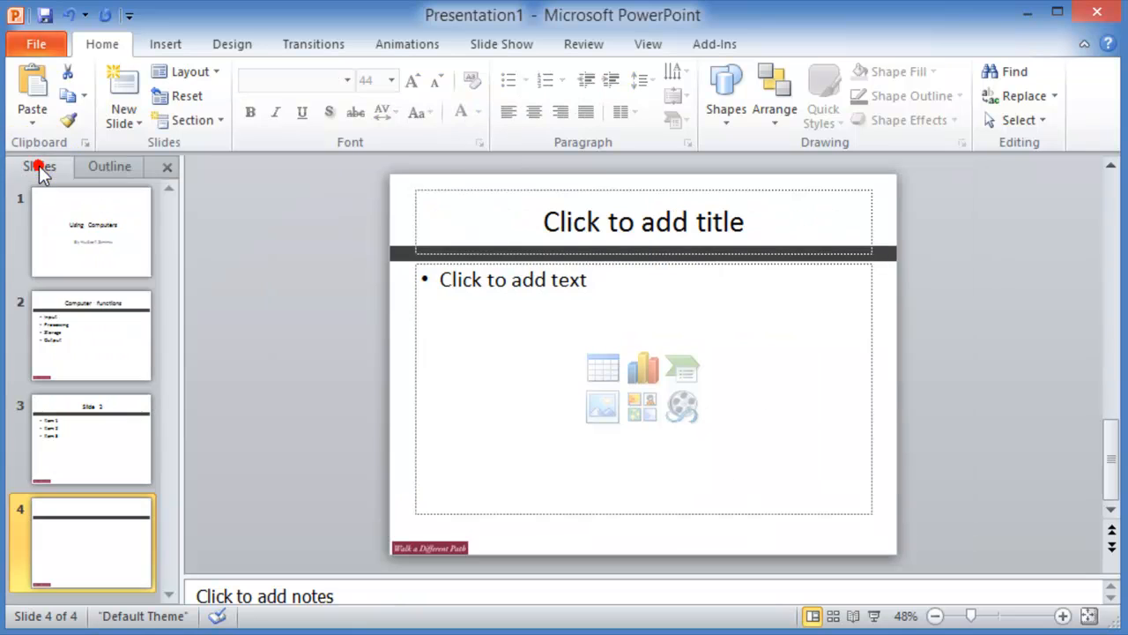
pyautogui.click(91, 233)
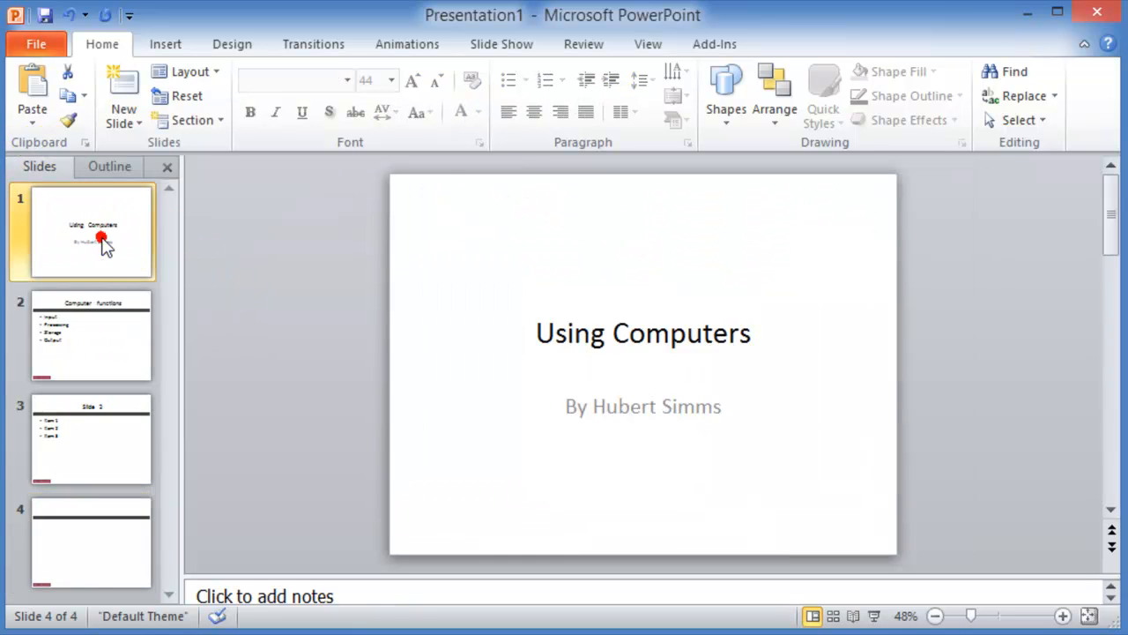
pyautogui.click(91, 233)
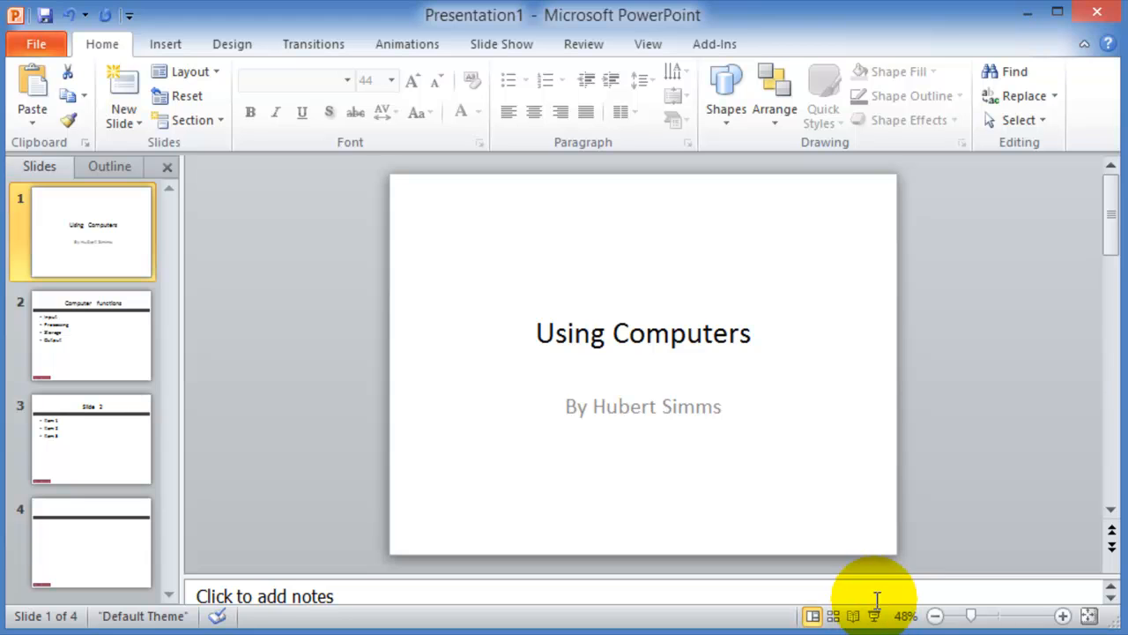
pyautogui.moveTo(356, 331)
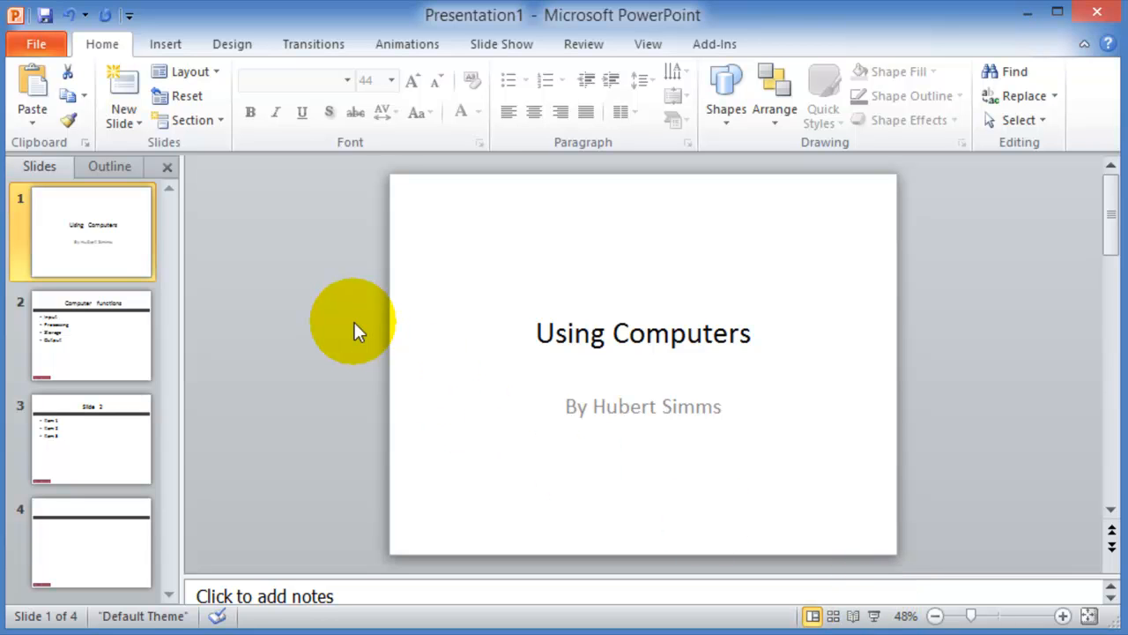